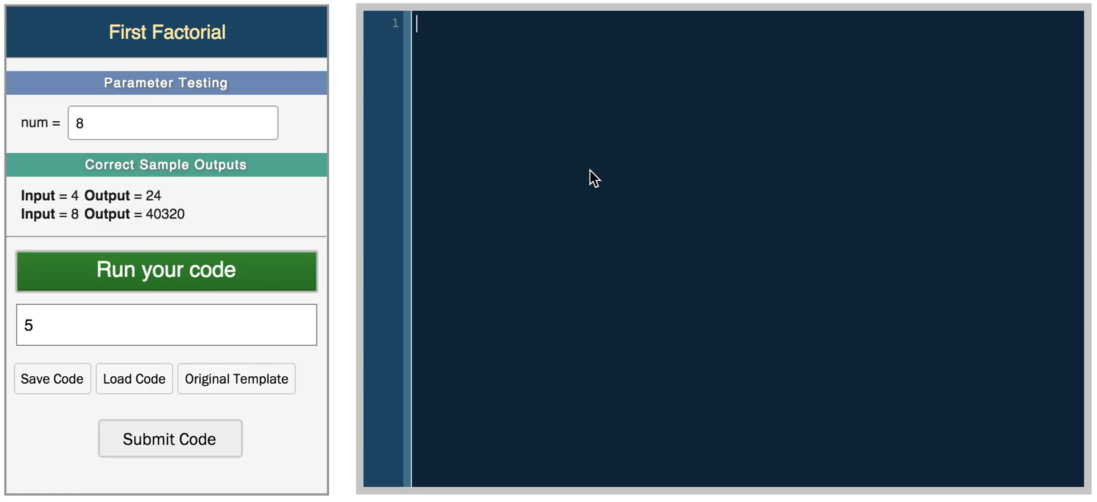
# Evaluate Math.E and then Math.LN2 in the editor, running the code.
pyautogui.write('Math')
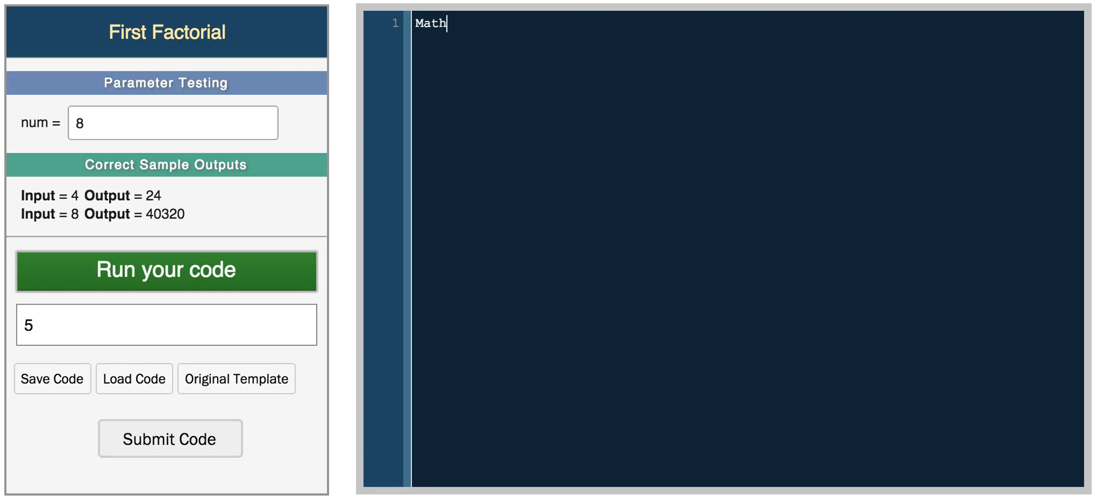
pyautogui.write('.FUNCTIOn')
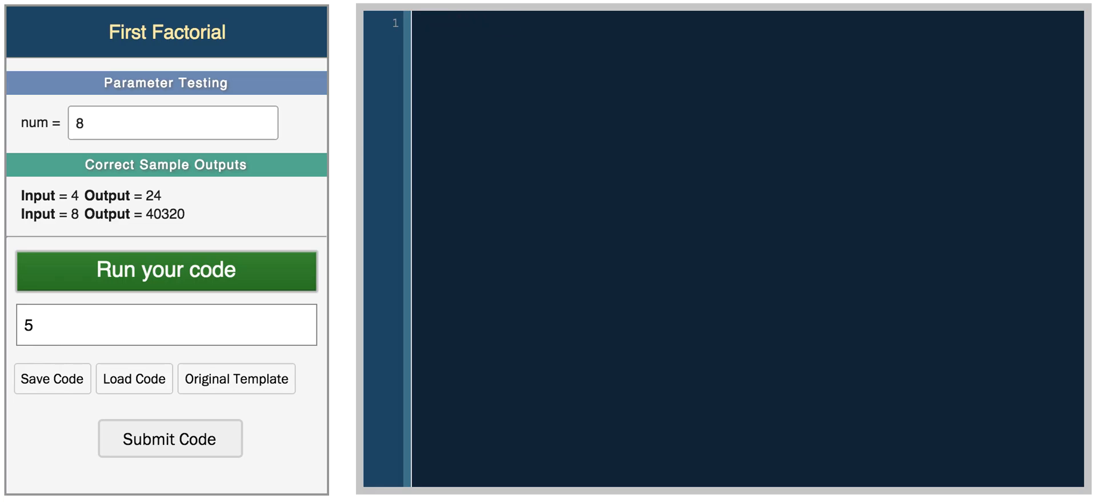
pyautogui.write('Math.')
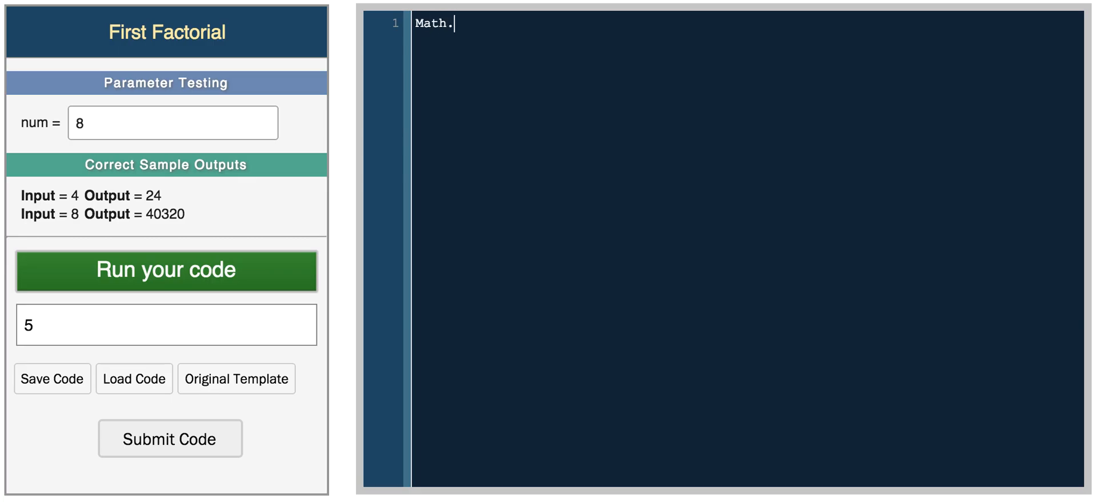
pyautogui.write('E')
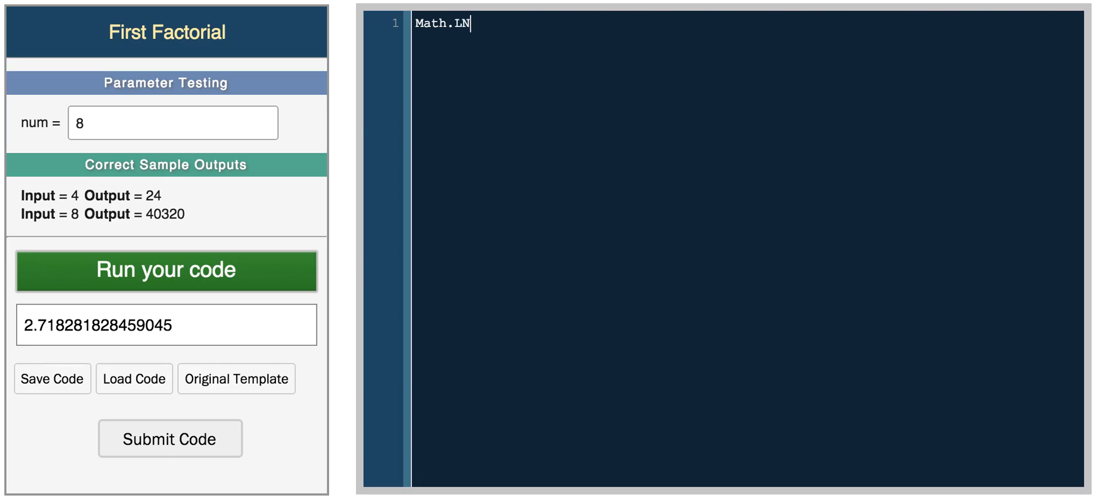
pyautogui.write('2')
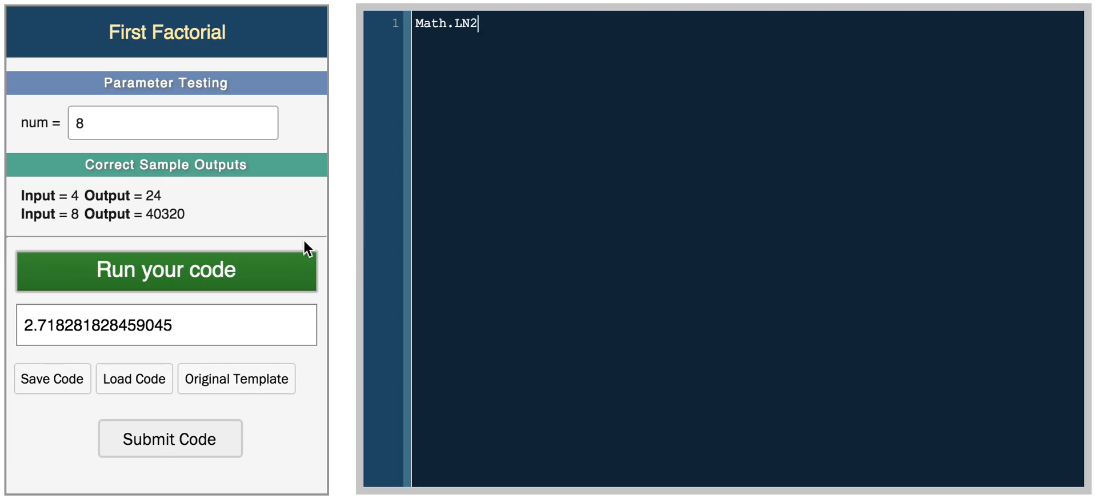
pyautogui.click(166, 268)
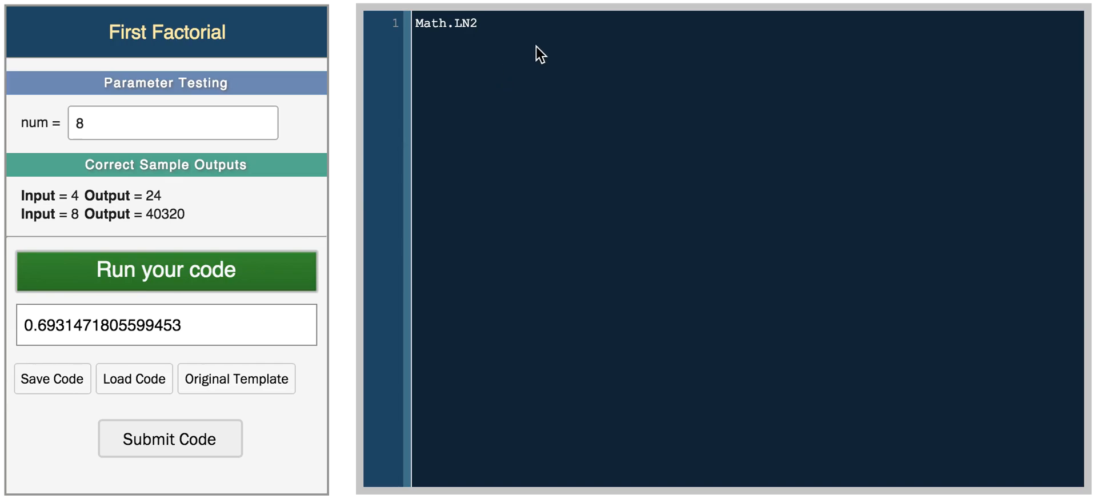
# Run Math.PI to get 3.141592653589793, then write var pi = 3.14 and Math.PI.
pyautogui.write('Math.PI')
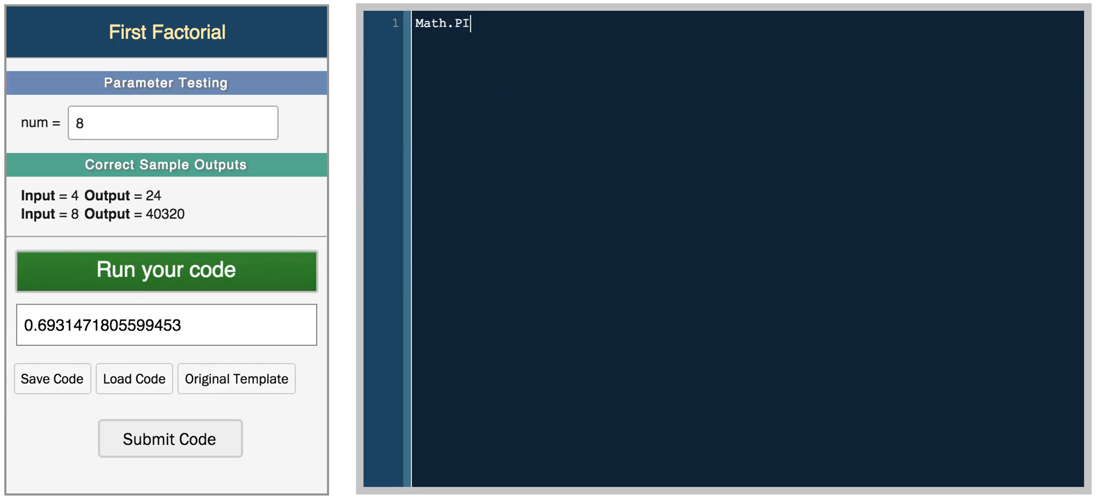
pyautogui.click(166, 270)
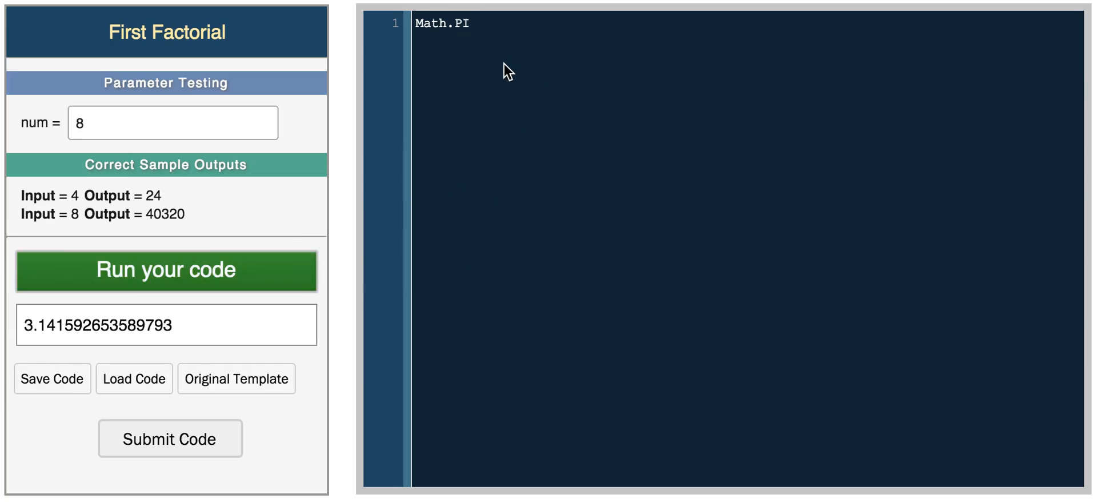
pyautogui.write('v')
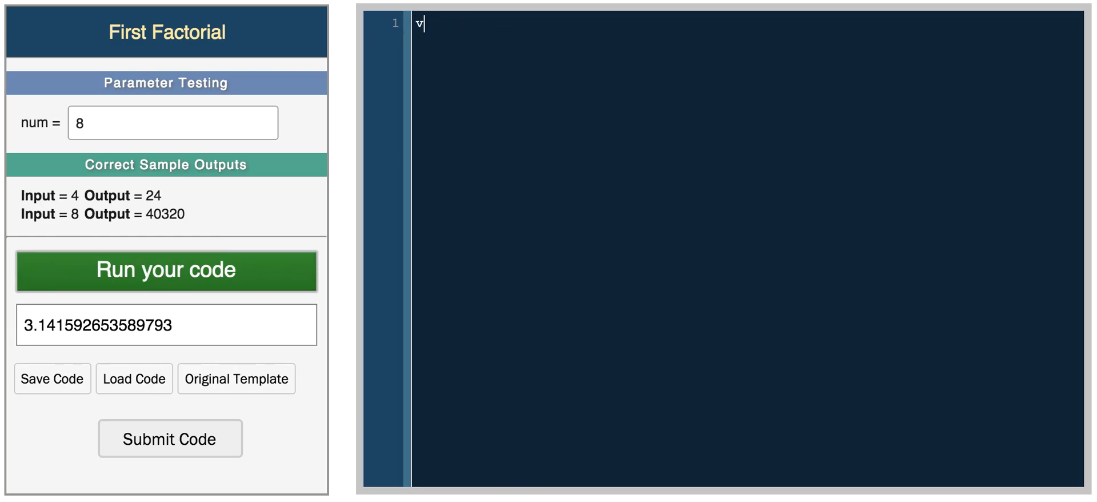
pyautogui.write('ar pi = 3.1')
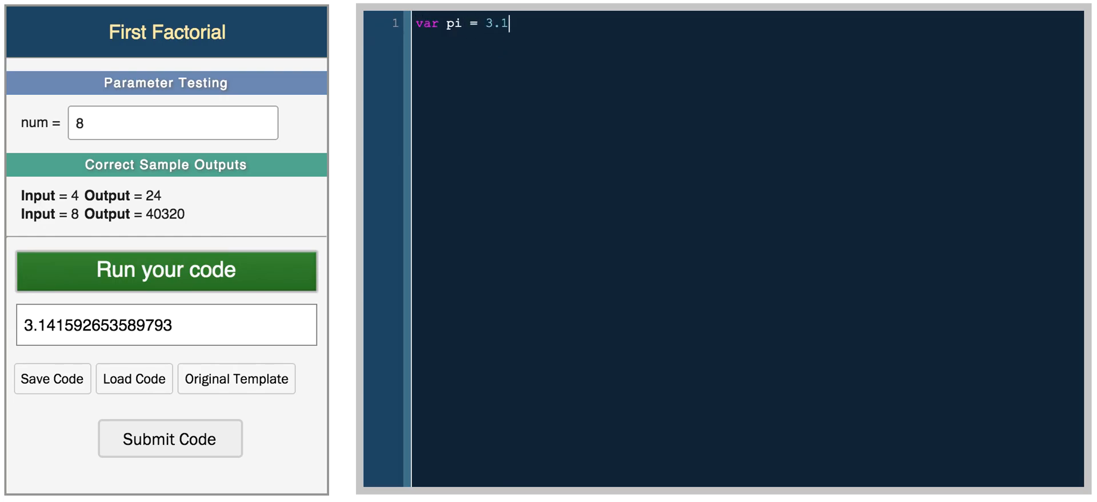
pyautogui.write('4')
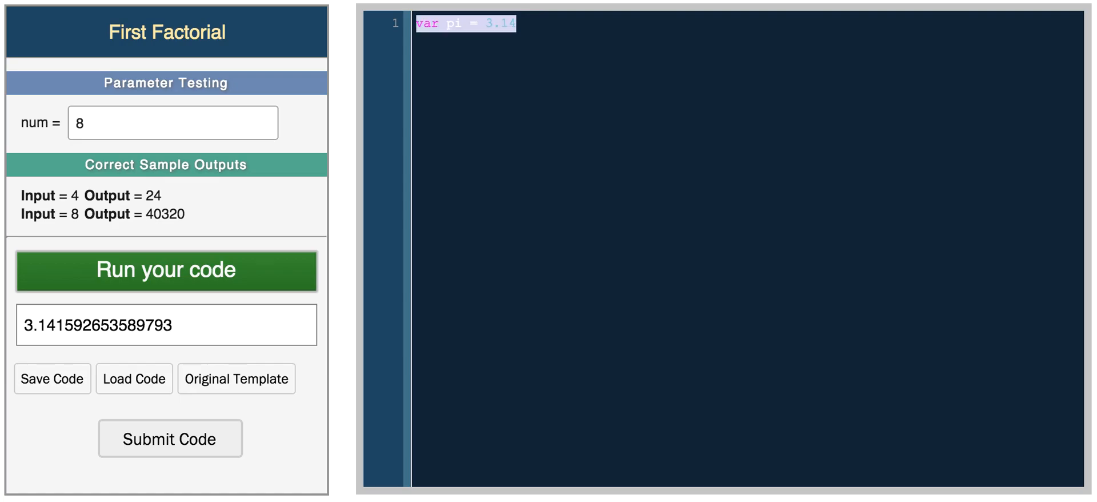
pyautogui.write('Math')
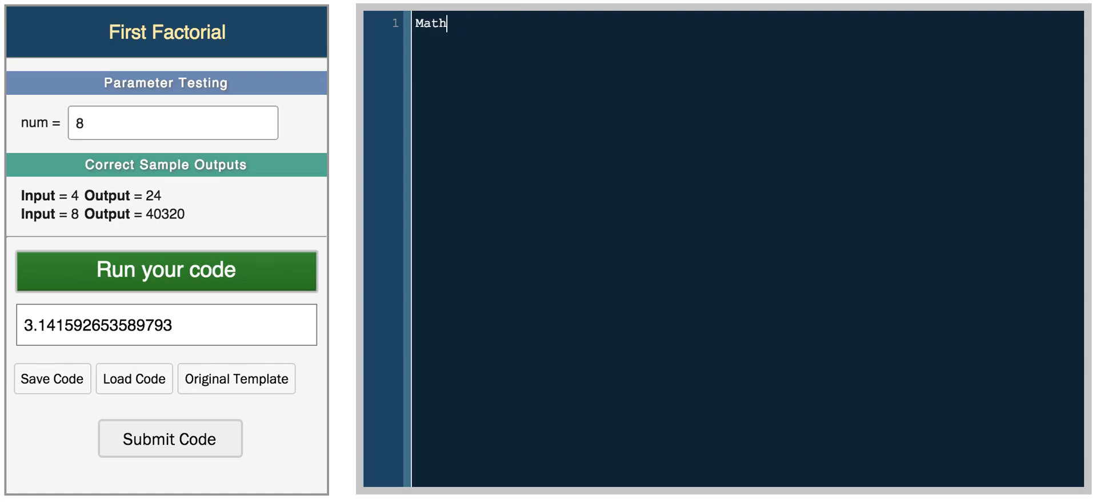
pyautogui.write('.PI')
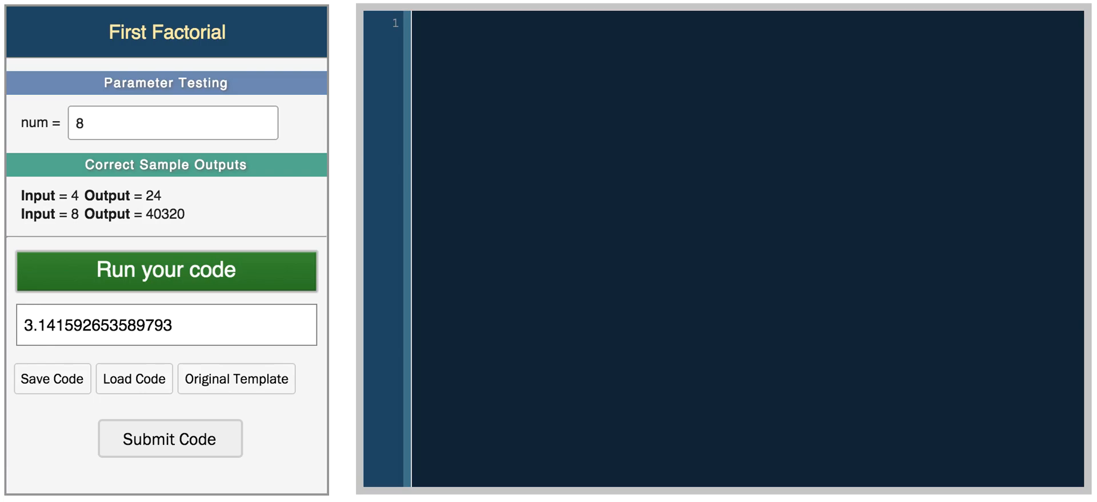
# Write var x = -10; var y = -2; var diff = x - y; and run it.
pyautogui.write('var')
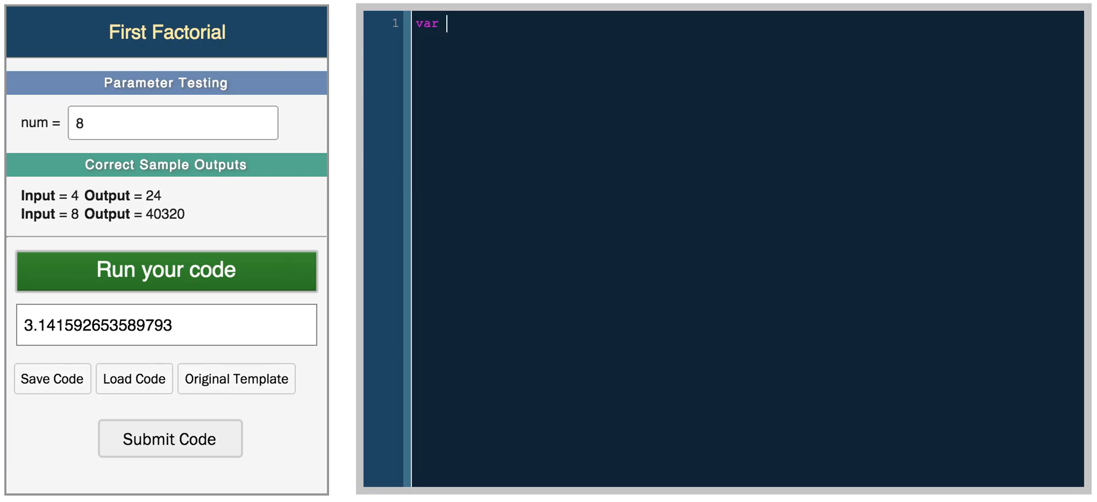
pyautogui.write('x')
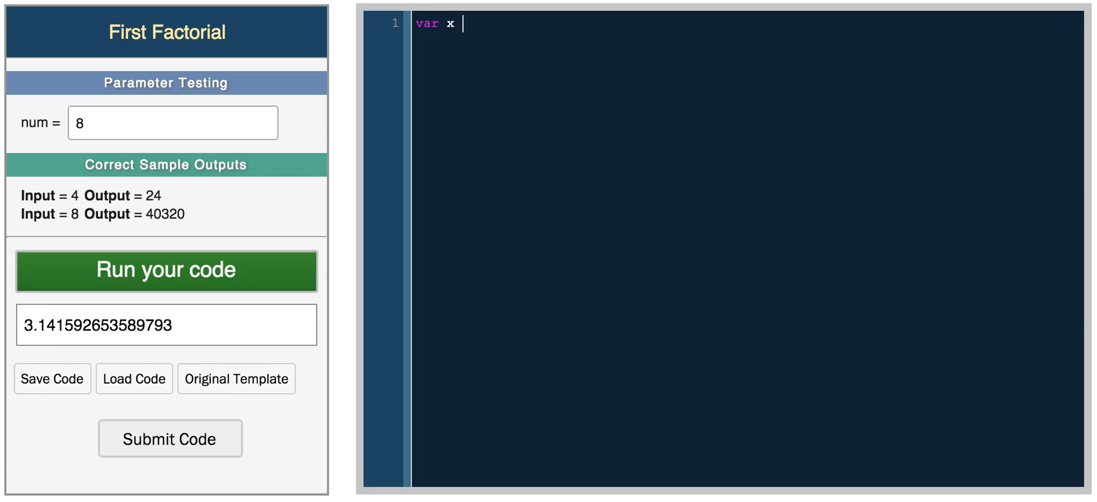
pyautogui.write('= -10;')
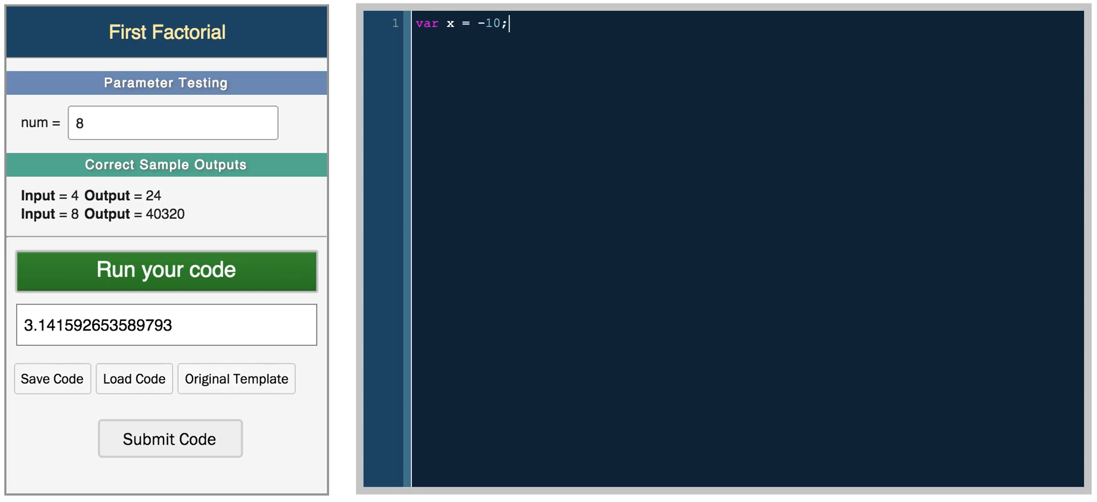
pyautogui.write('var y =')
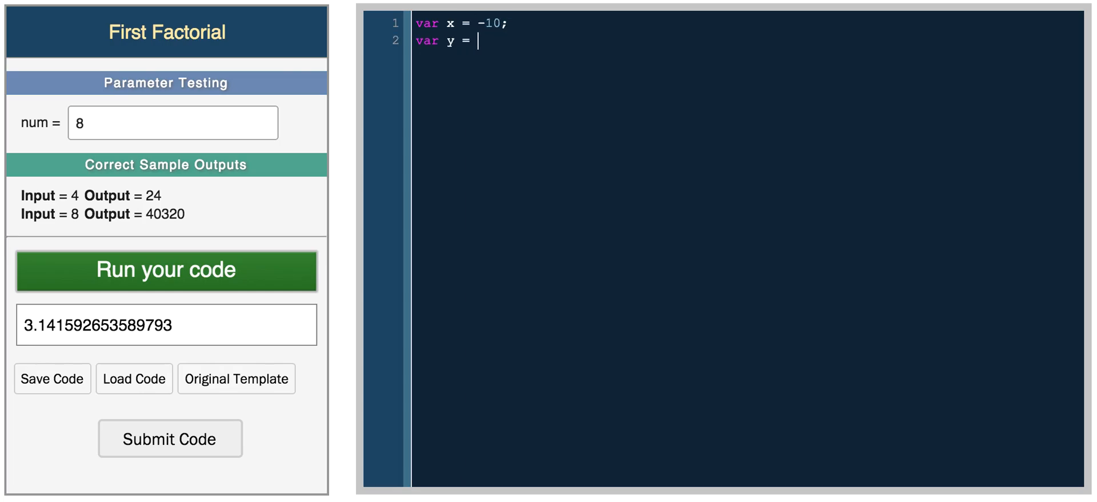
pyautogui.write('-2;')
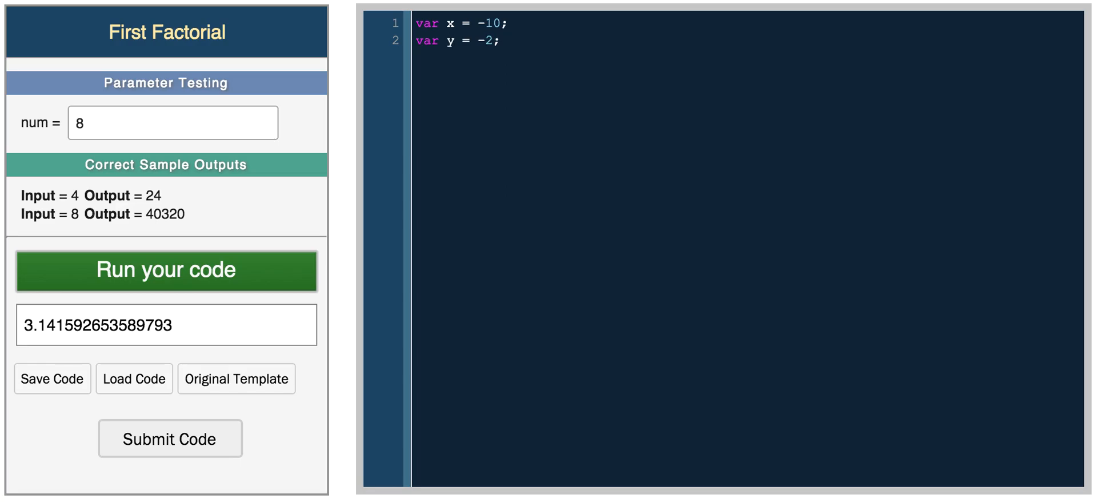
pyautogui.press('Enter')
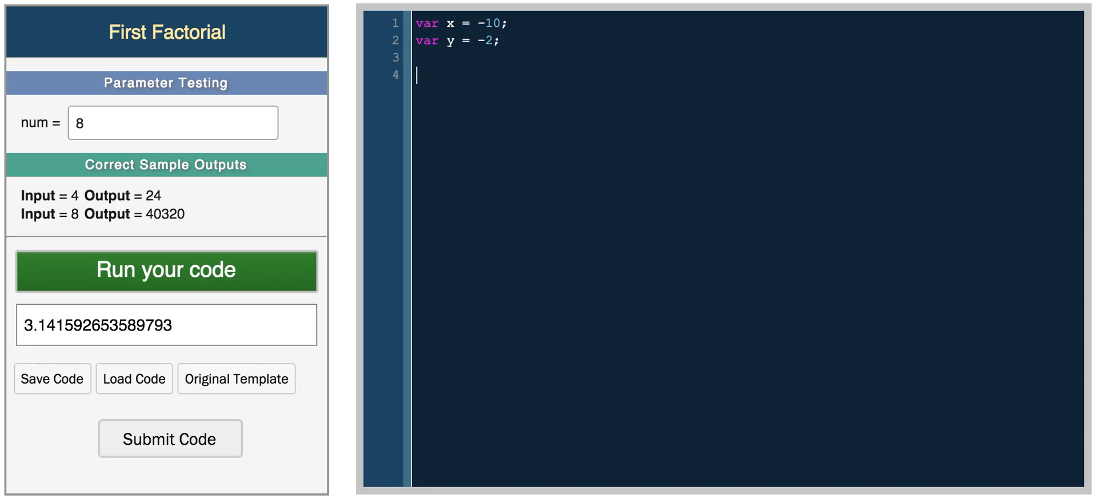
pyautogui.write('var diff =')
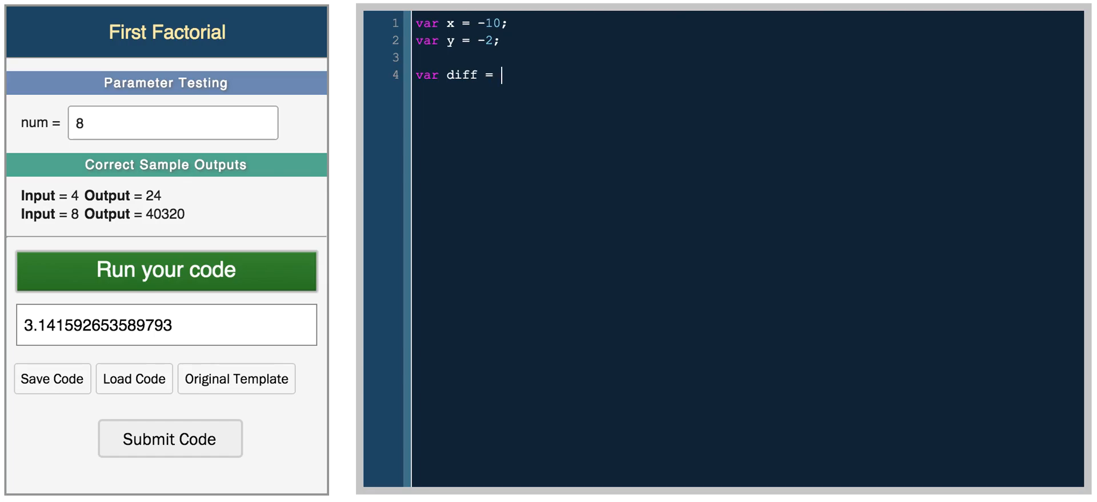
pyautogui.write('x - y;')
pyautogui.write('diff')
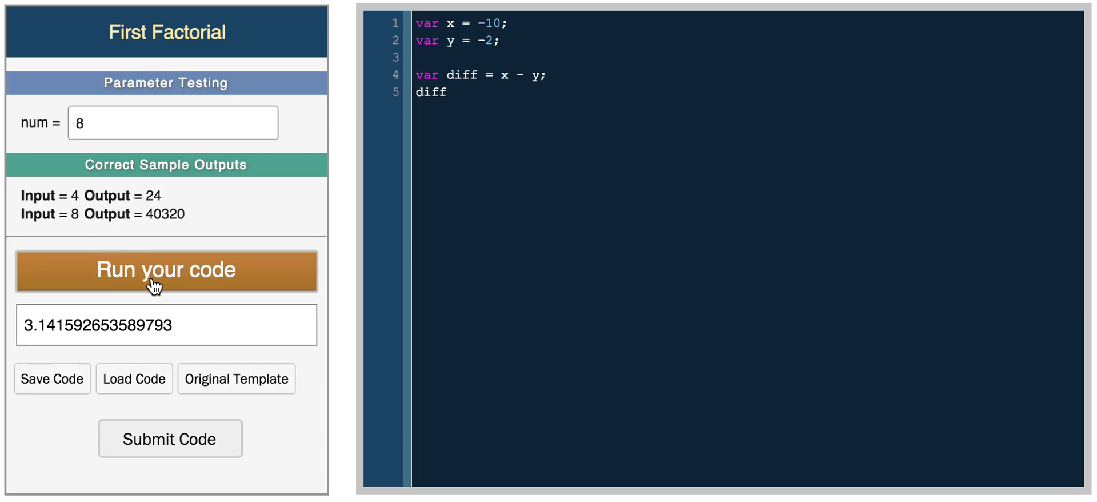
pyautogui.click(166, 271)
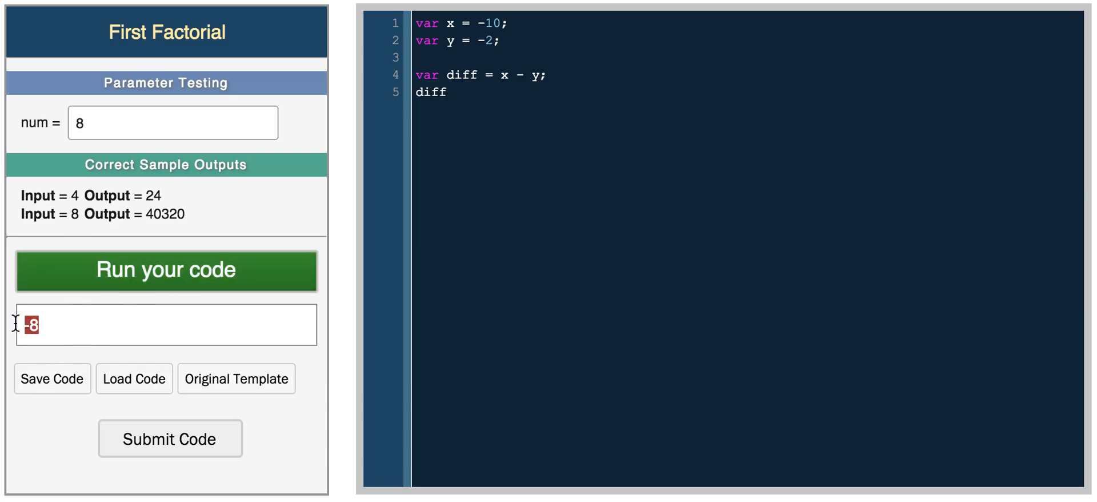
# Wrap the difference as Math.abs(x - y), add diff below, and run it.
pyautogui.doubleClick(430, 92)
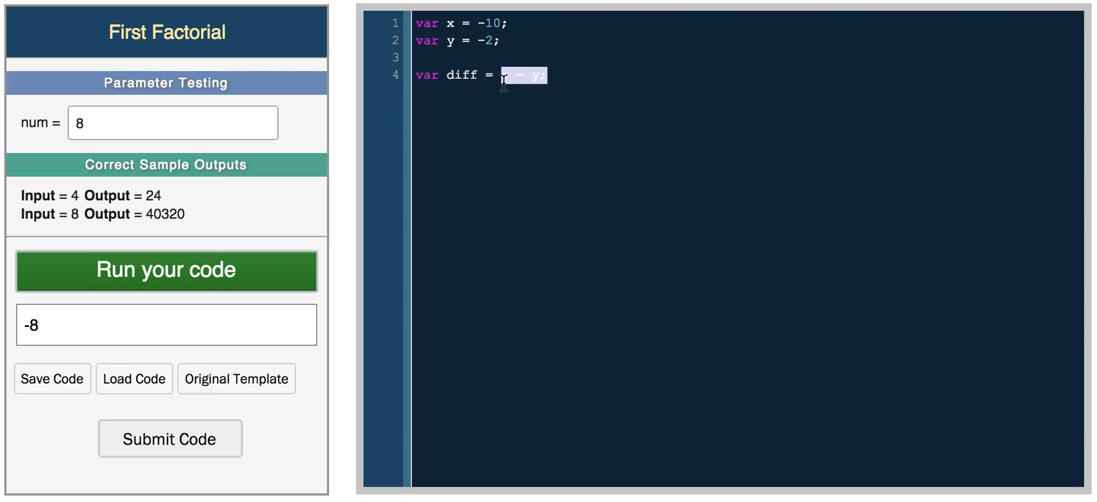
pyautogui.write('Math.abs(')
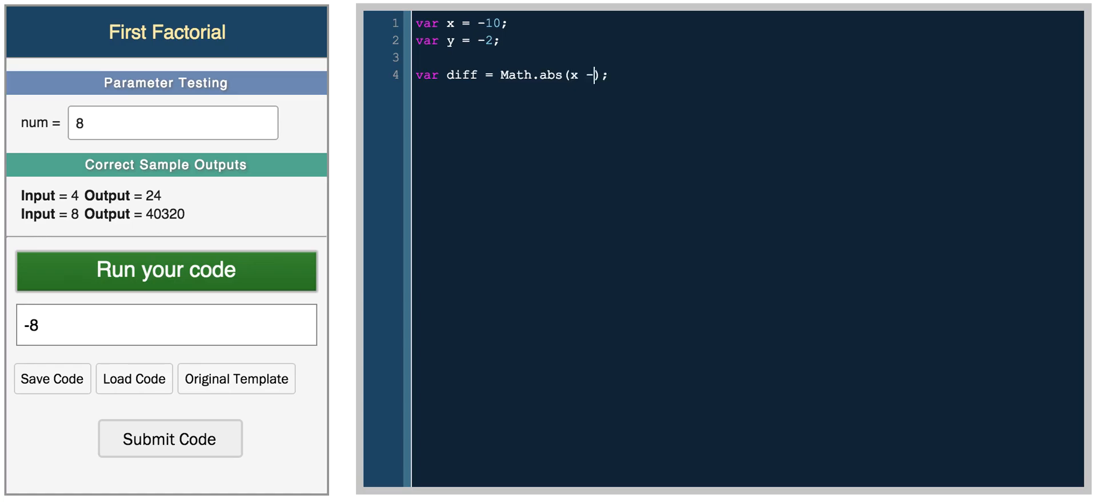
pyautogui.write('y')
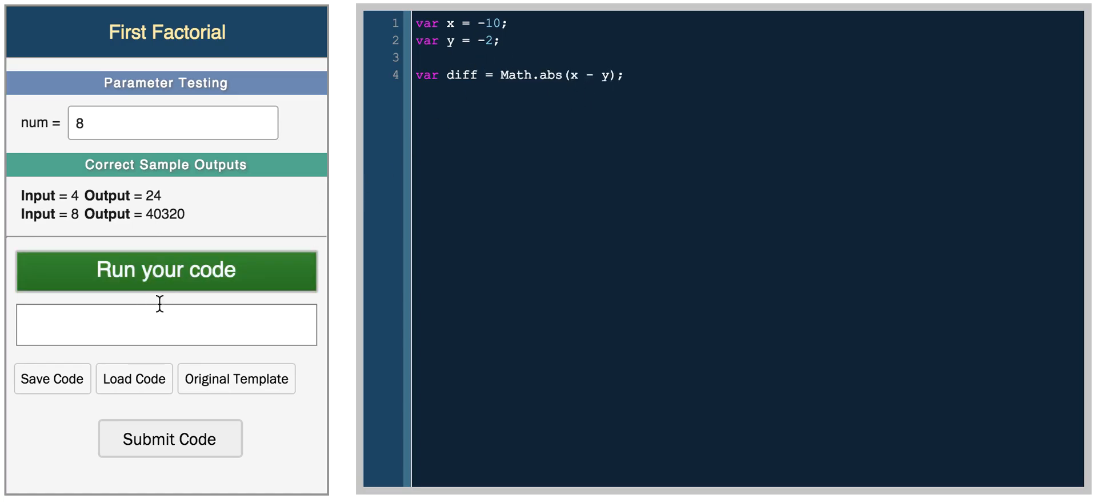
pyautogui.write('diff')
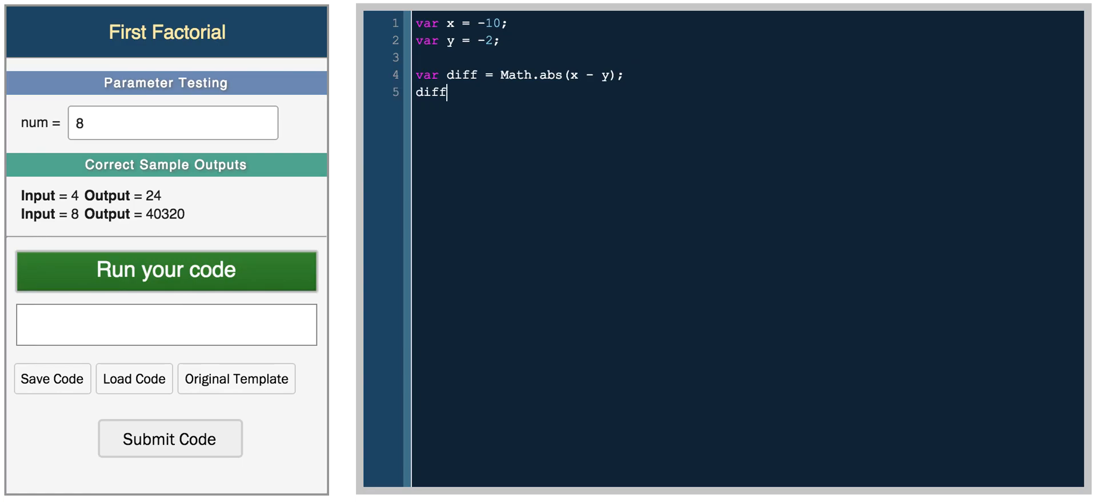
pyautogui.click(166, 270)
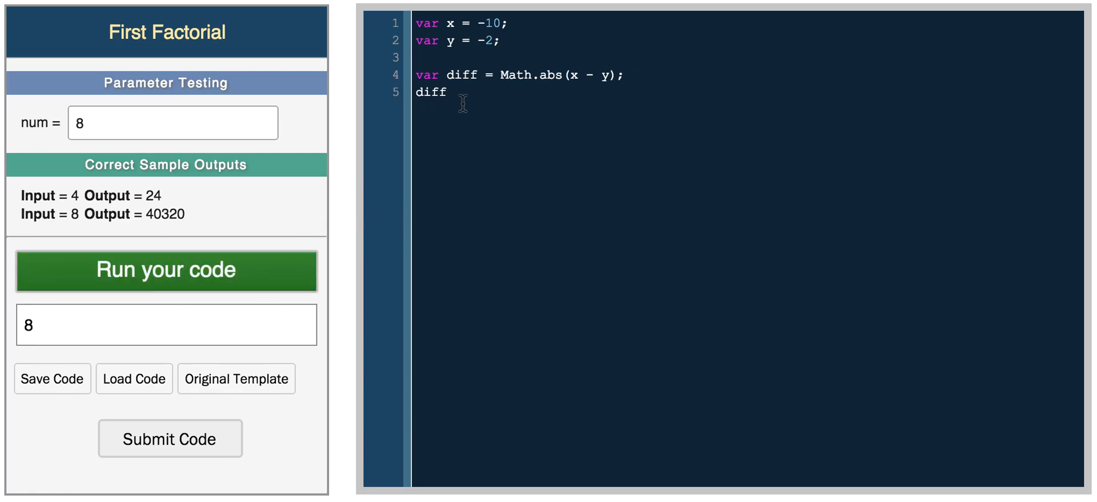
# Change y to 2 and then to -11, rerunning each time to get 1.
pyautogui.click(486, 40)
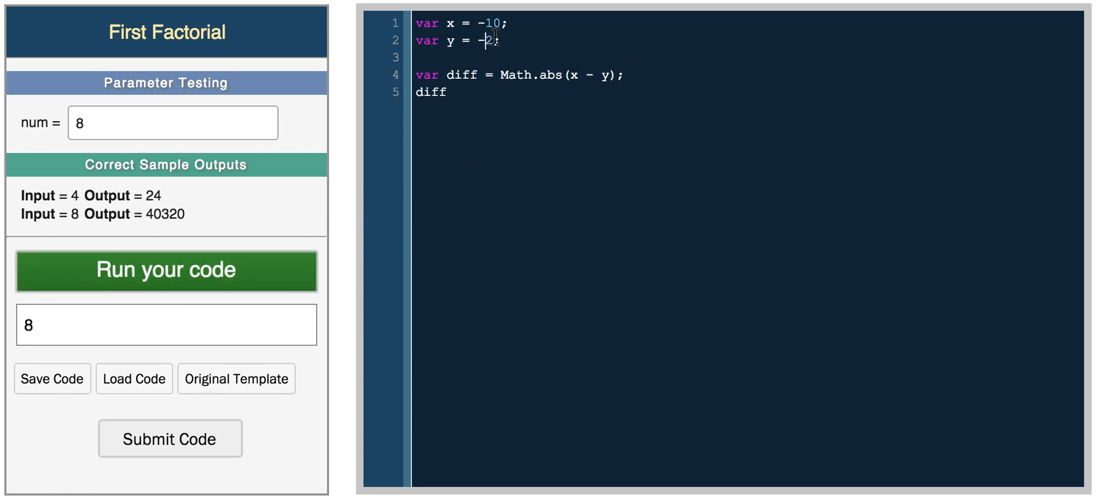
pyautogui.click(165, 270)
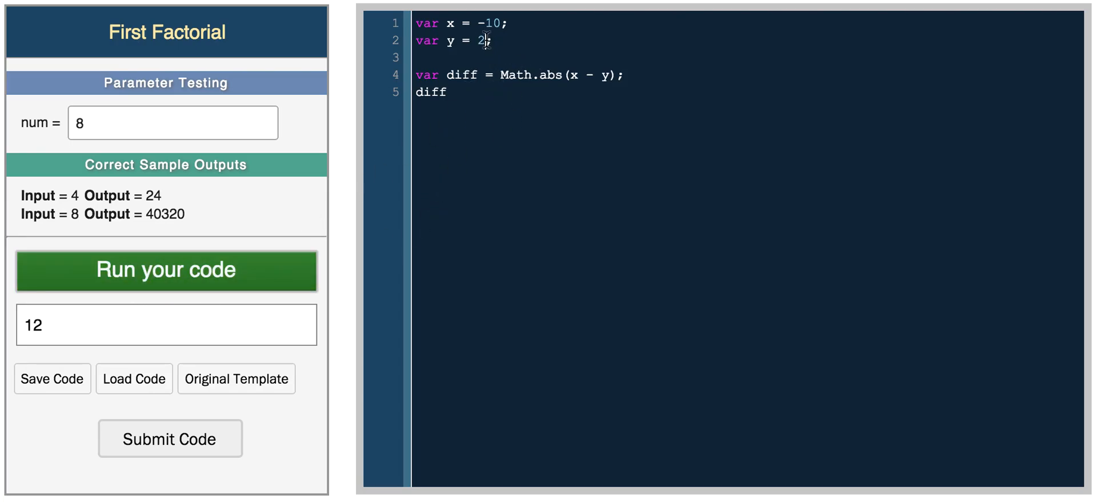
pyautogui.click(167, 270)
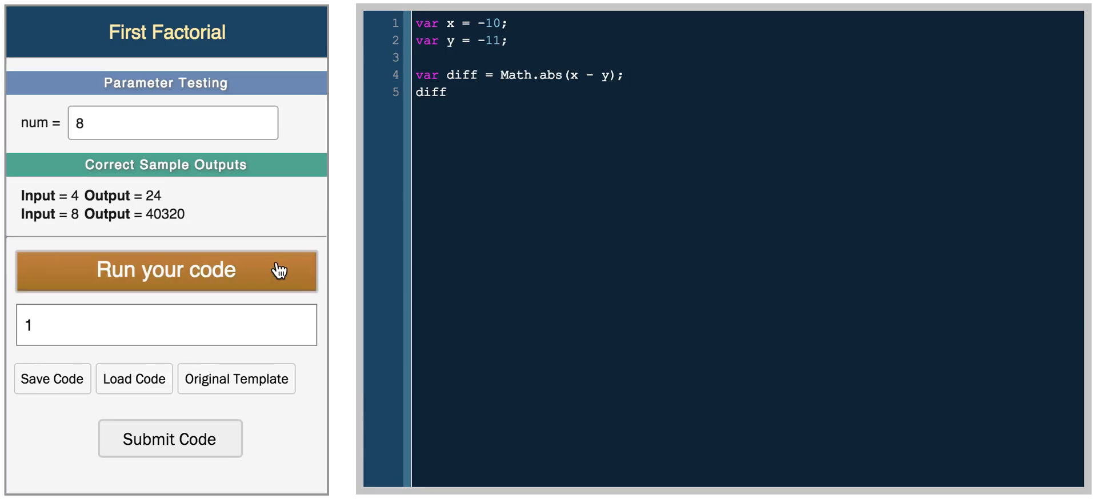
pyautogui.click(166, 270)
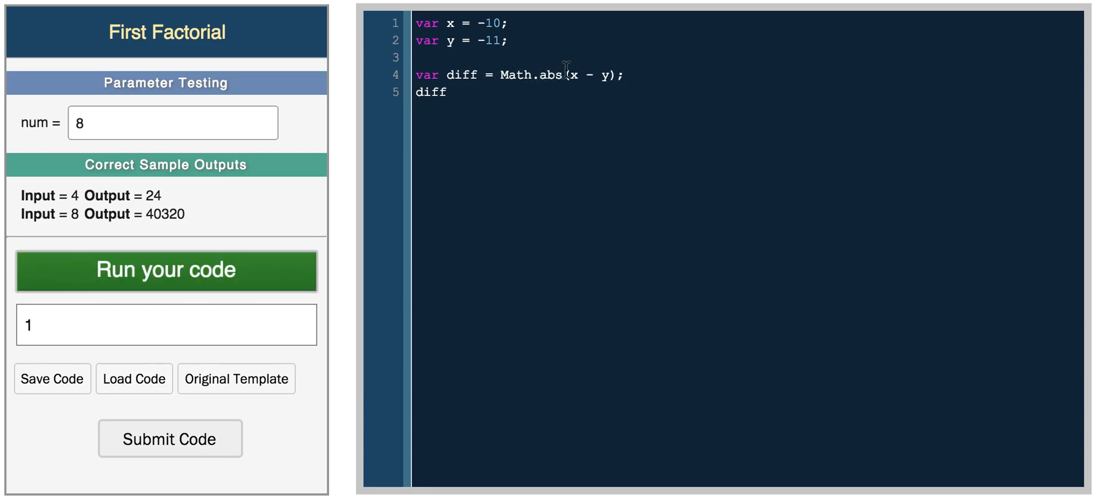
# Clear the code and write var max = Math.max(1, 2, 10, -4, 100); followed by max.
pyautogui.doubleClick(551, 75)
pyautogui.write('var')
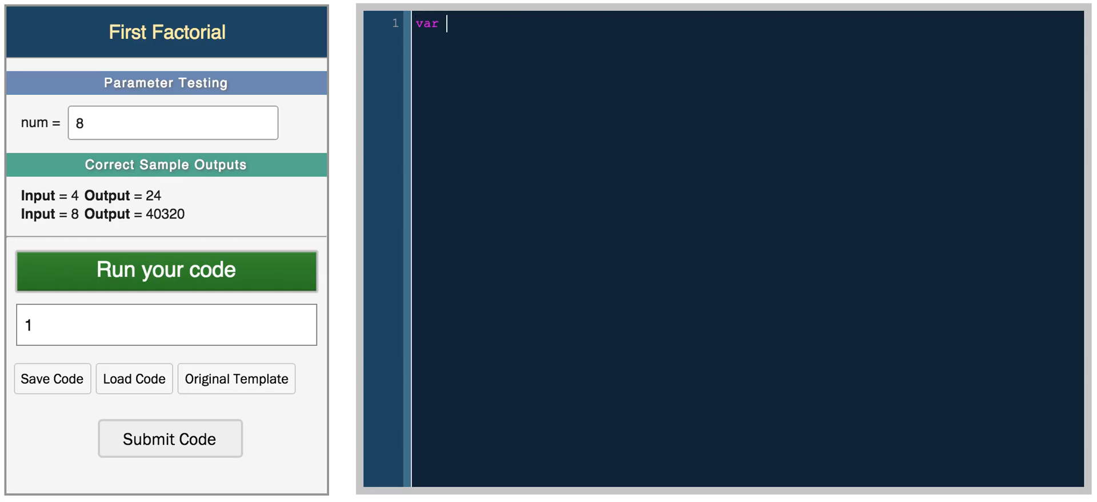
pyautogui.write('max =')
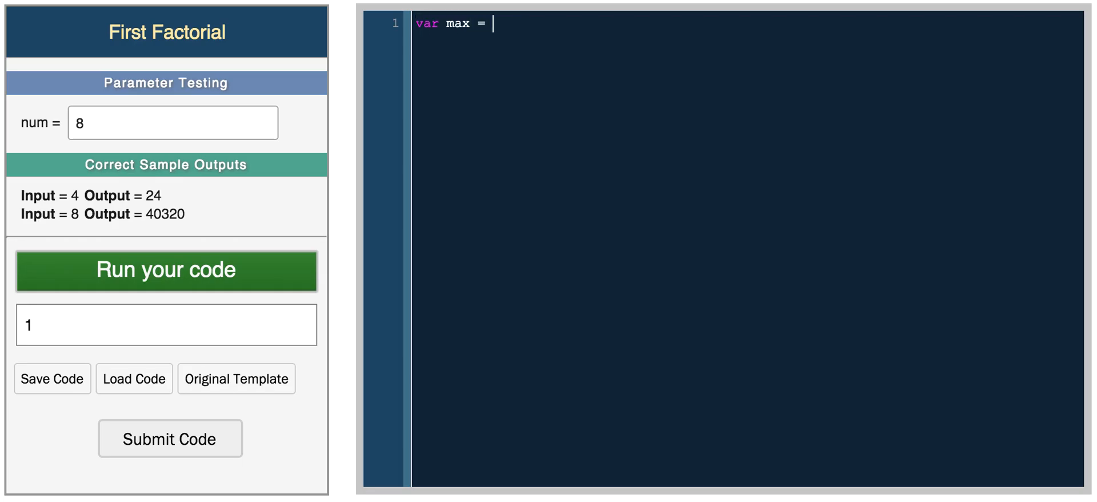
pyautogui.write('Math.max')
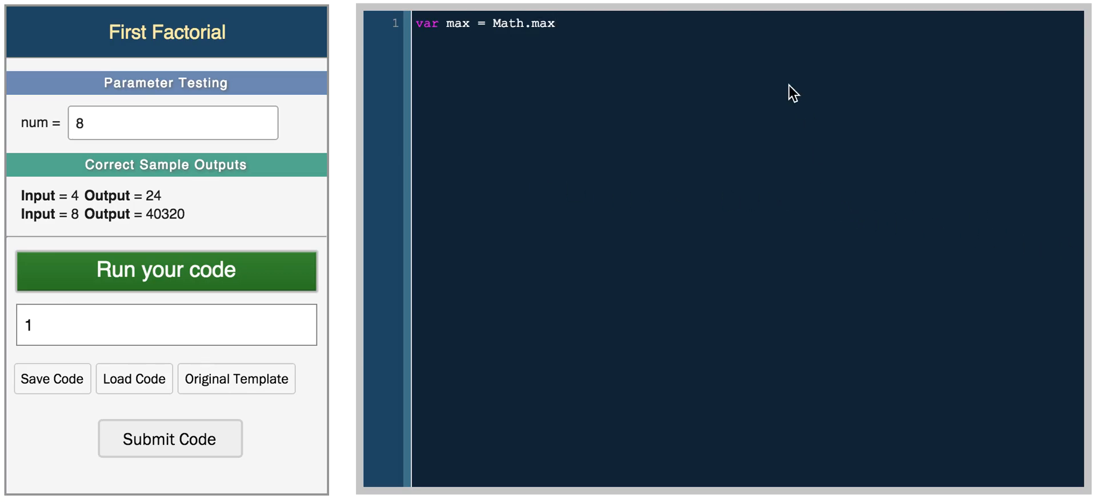
pyautogui.write('()')
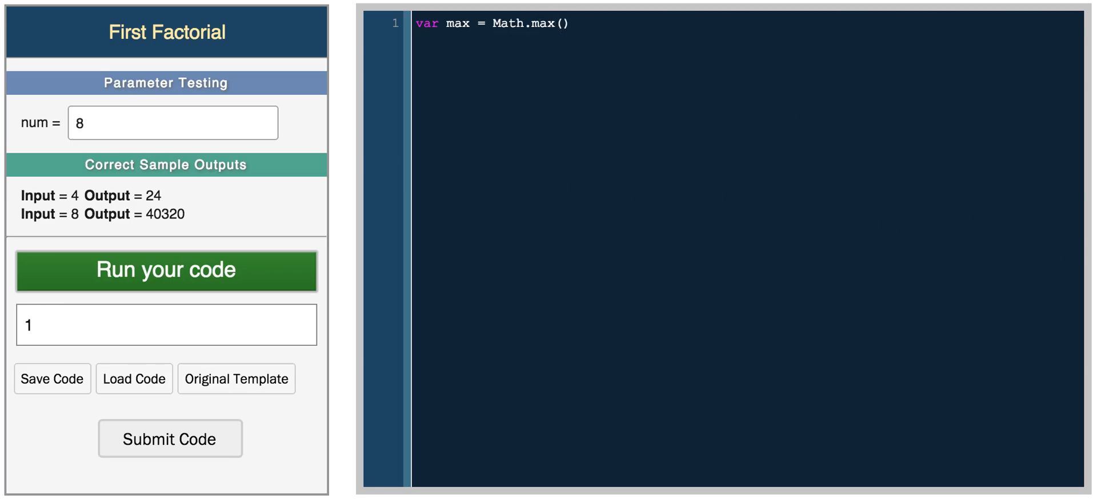
pyautogui.write(';')
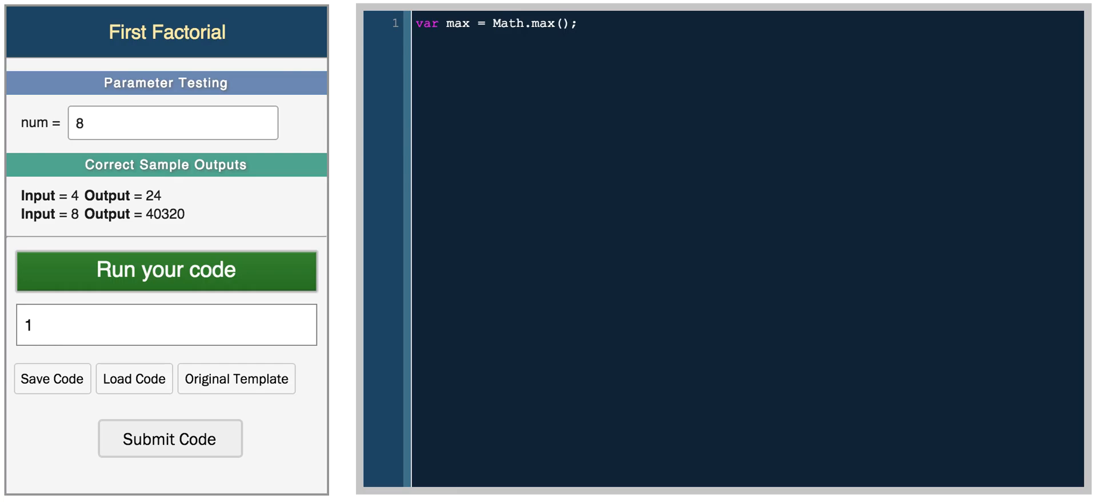
pyautogui.write('1, 2, 10,')
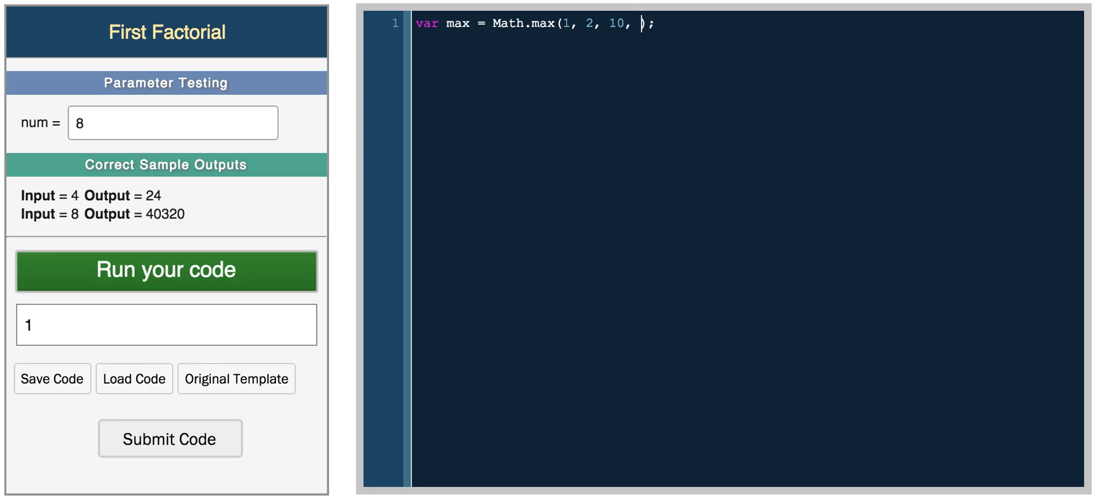
pyautogui.write('-4, 100')
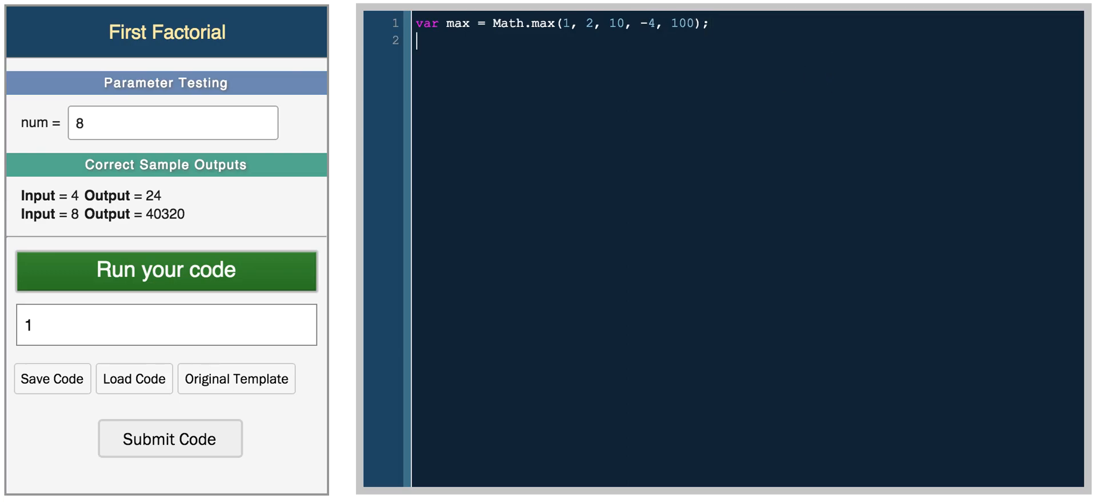
pyautogui.write('max')
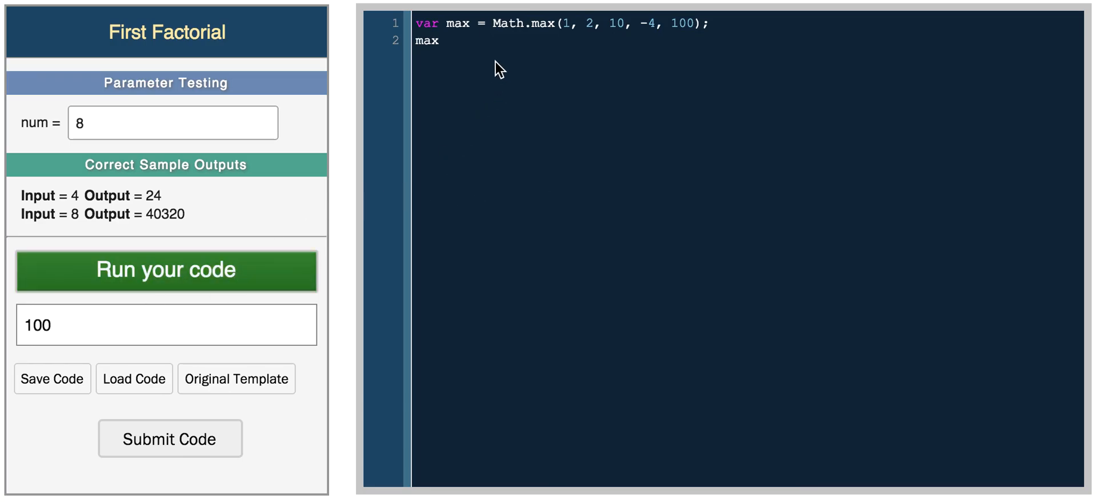
# Add var min = Math.min(1, 2, 10, -4, 100) with copied arguments and run it.
pyautogui.write('var min =')
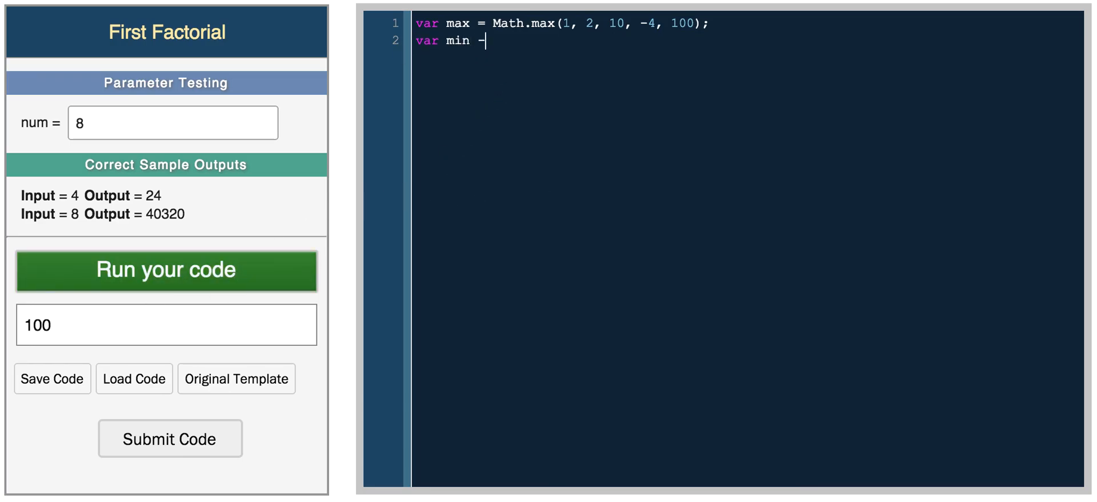
pyautogui.write('= Math.')
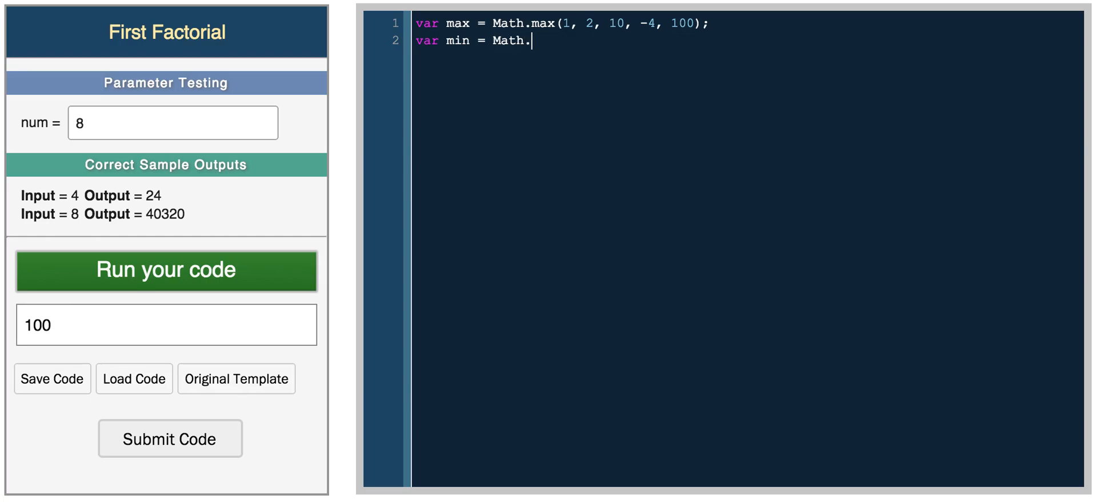
pyautogui.write('min();')
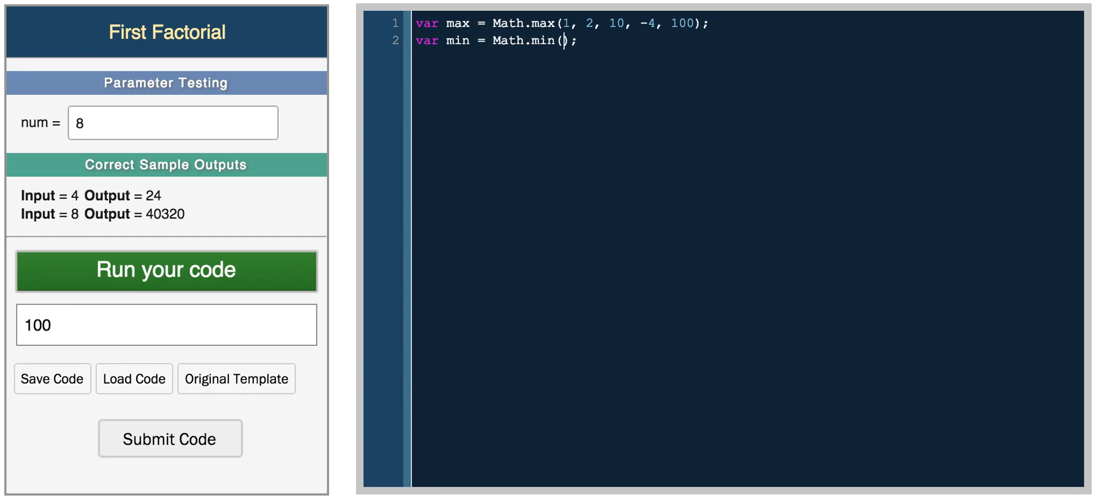
pyautogui.write('-1, 100, 2')
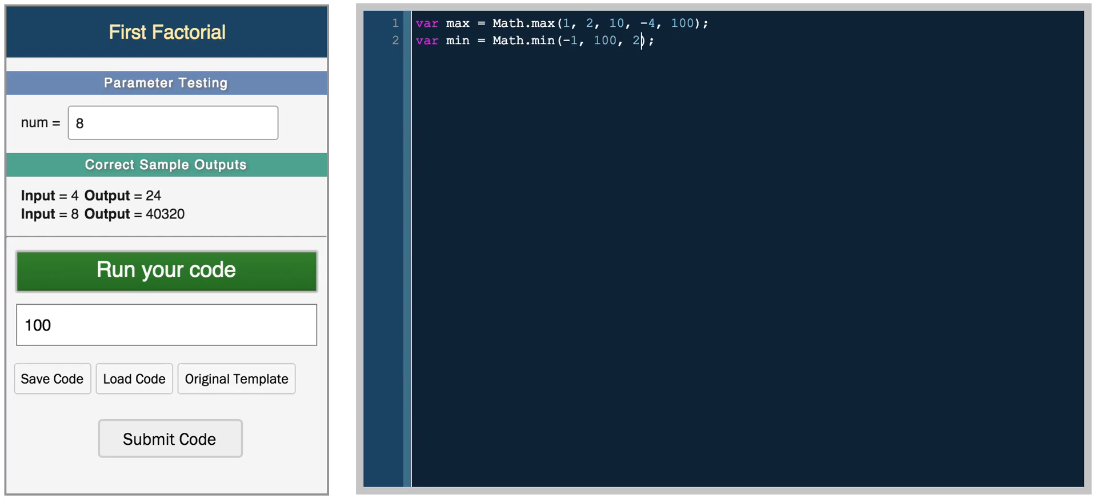
pyautogui.press('Backspace')
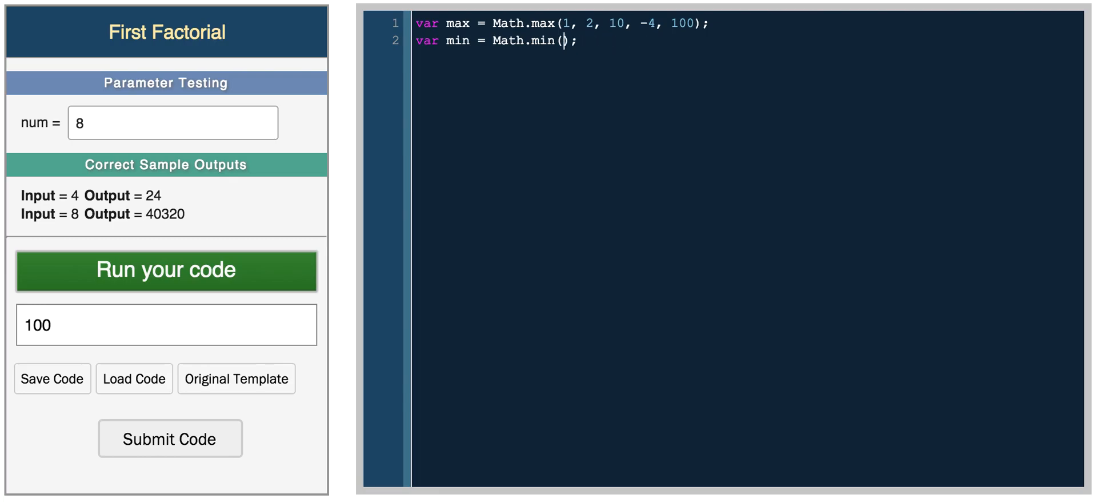
pyautogui.moveTo(560, 23); pyautogui.dragTo(621, 23)
pyautogui.write('min')
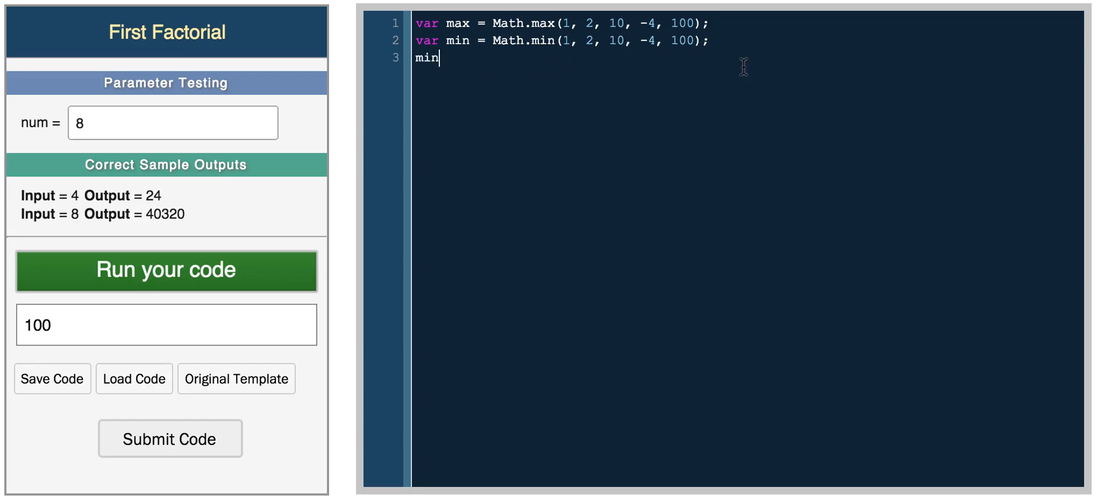
pyautogui.click(166, 269)
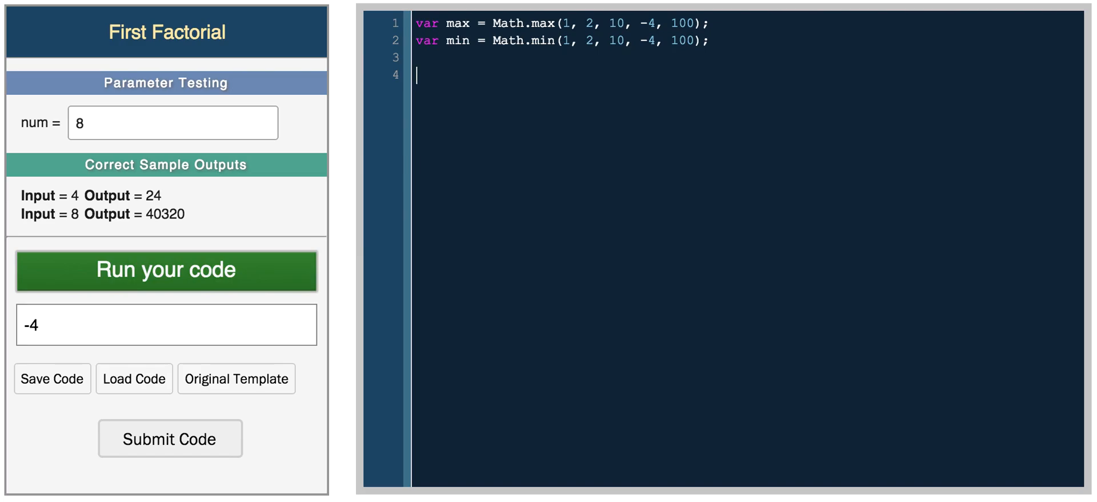
# Add var diff = Math.abs(max - min); with diff on a new line and run it.
pyautogui.write('M')
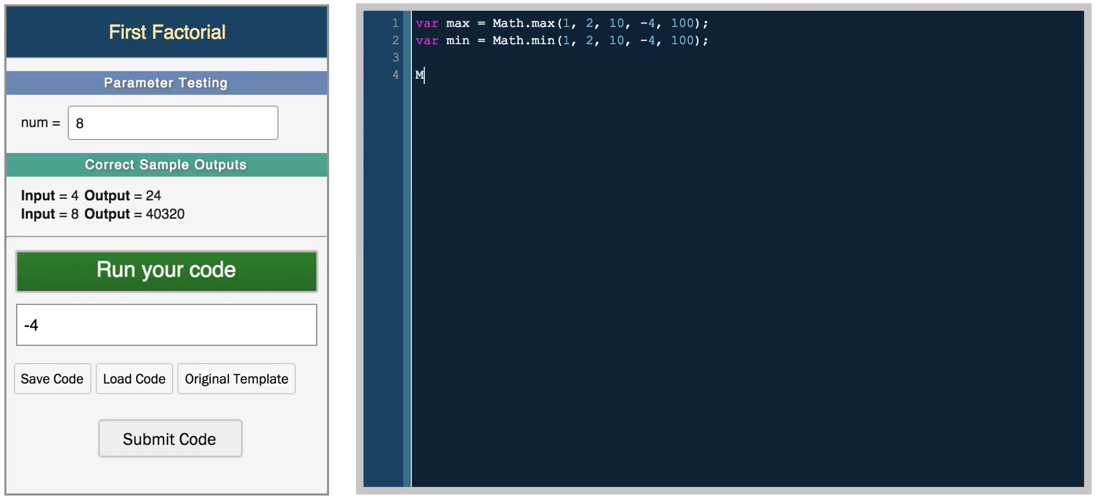
pyautogui.write('ar diff = M')
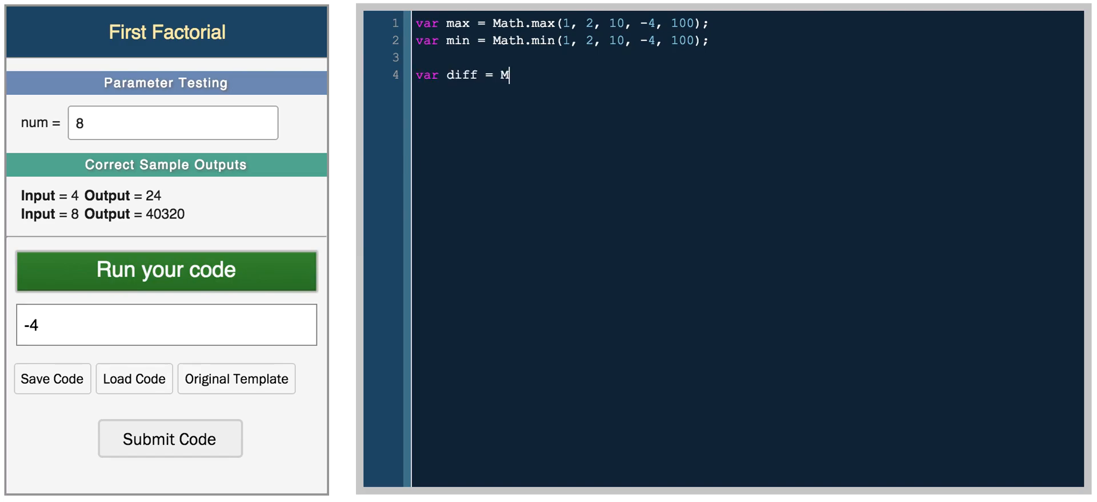
pyautogui.write('ath.m')
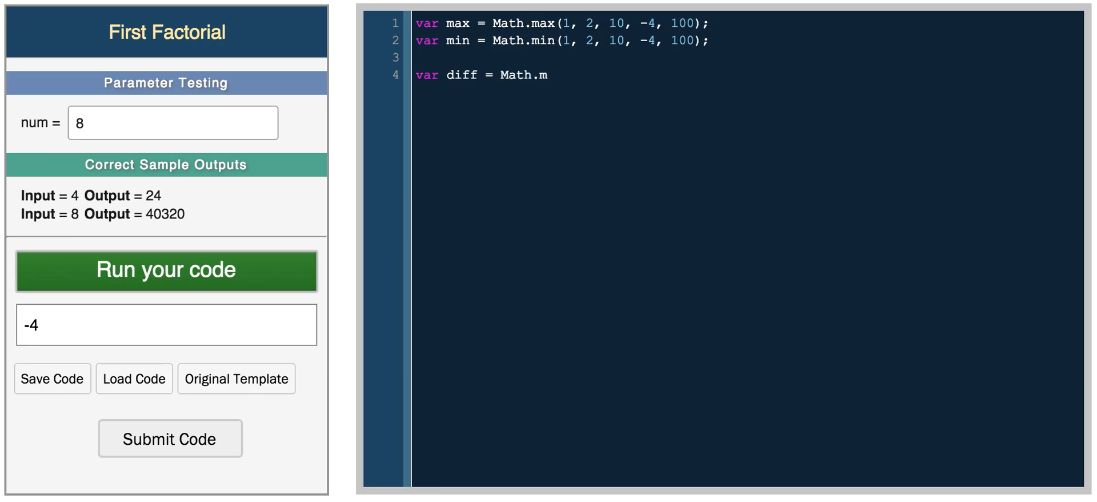
pyautogui.write('abs();')
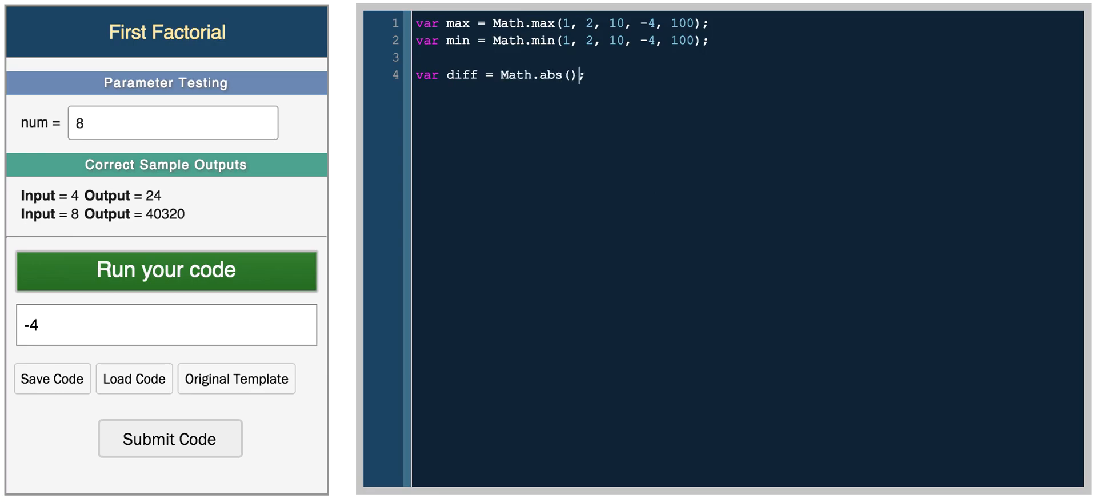
pyautogui.write('max - min')
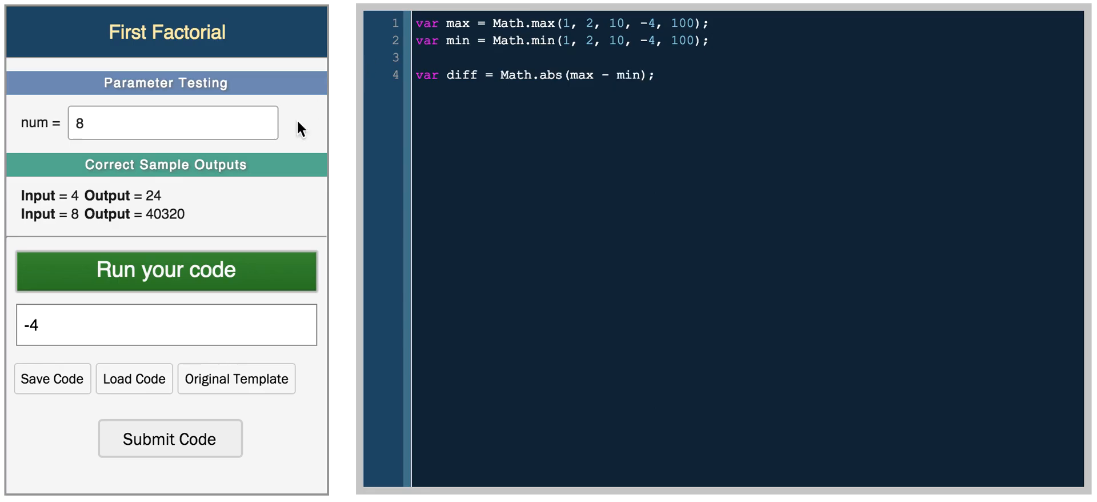
pyautogui.click(656, 75)
pyautogui.write('diff')
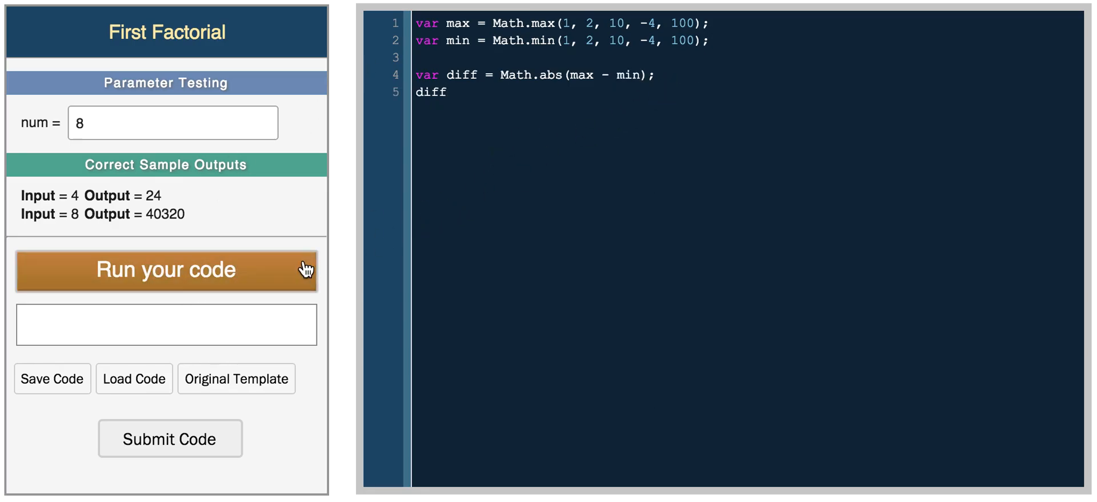
pyautogui.click(166, 269)
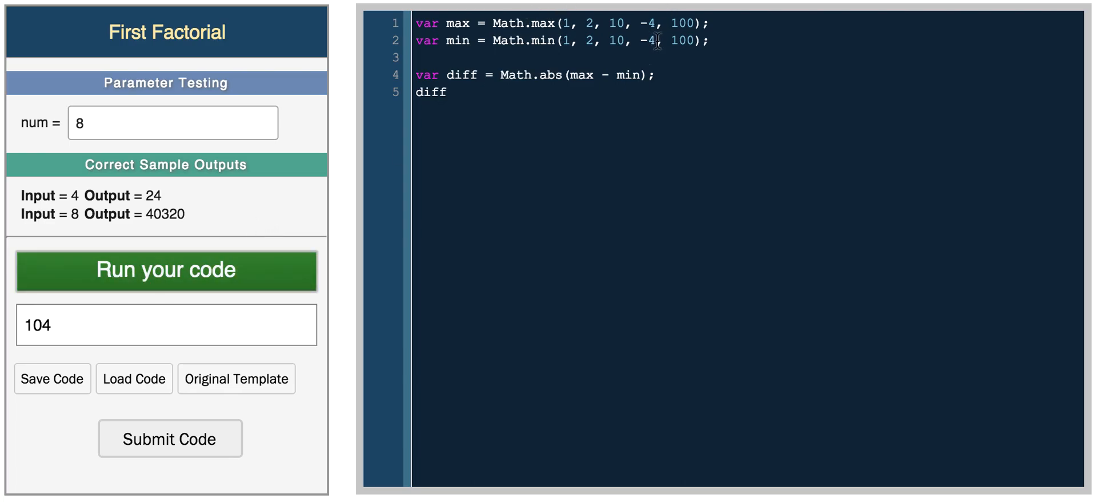
pyautogui.doubleClick(682, 40)
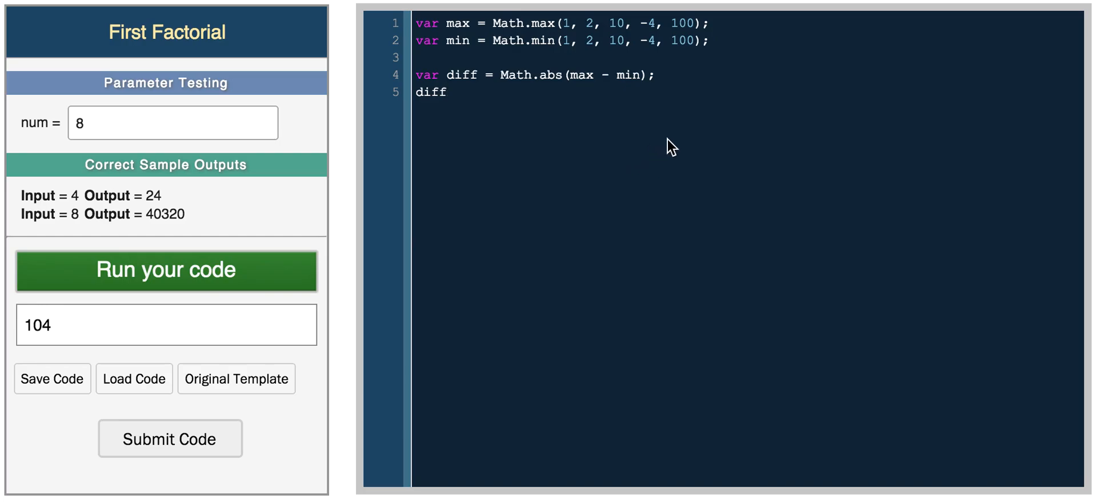
pyautogui.moveTo(523, 140)
pyautogui.write('var L =')
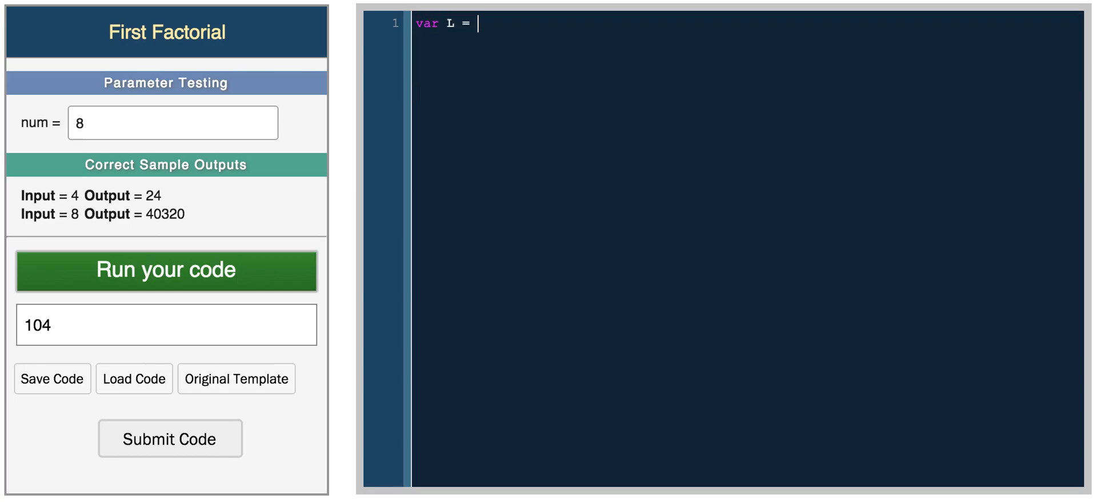
# Write var L = Math.log(100); followed by L and run it.
pyautogui.write('M')
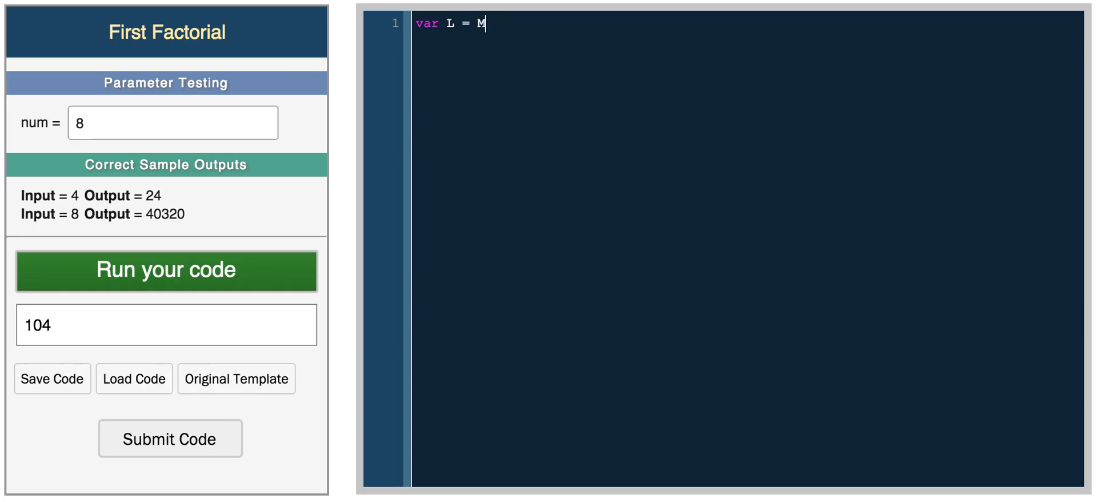
pyautogui.write('ath.log(100);')
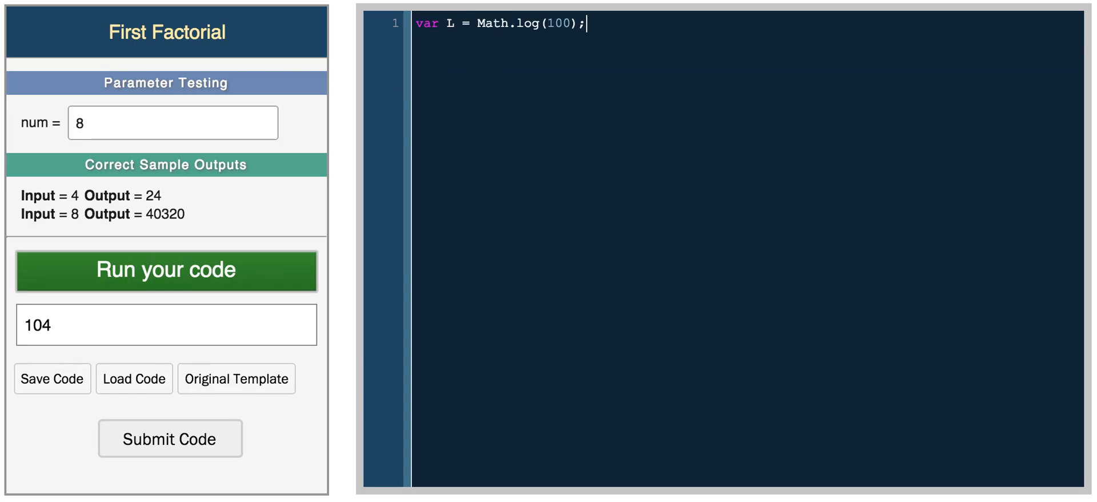
pyautogui.moveTo(387, 88)
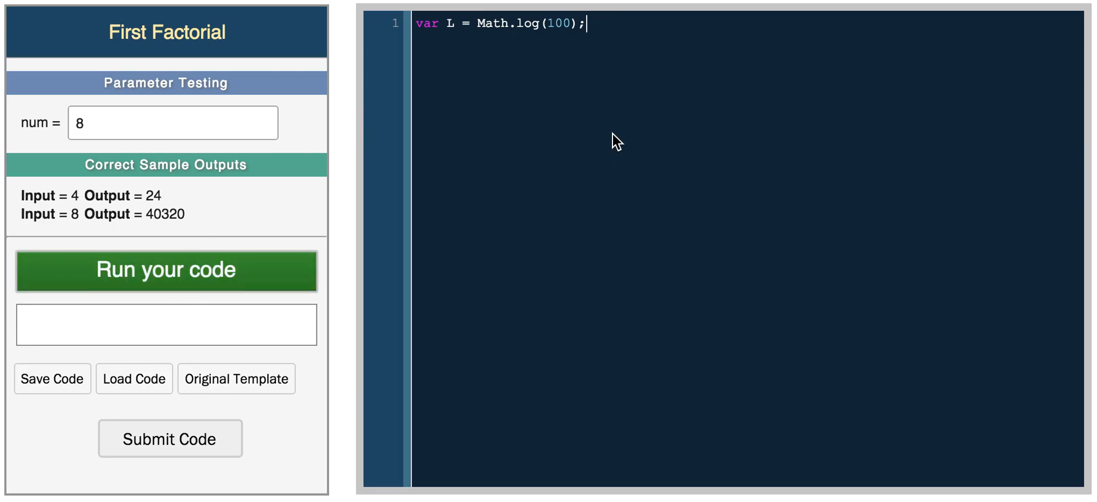
pyautogui.write('L')
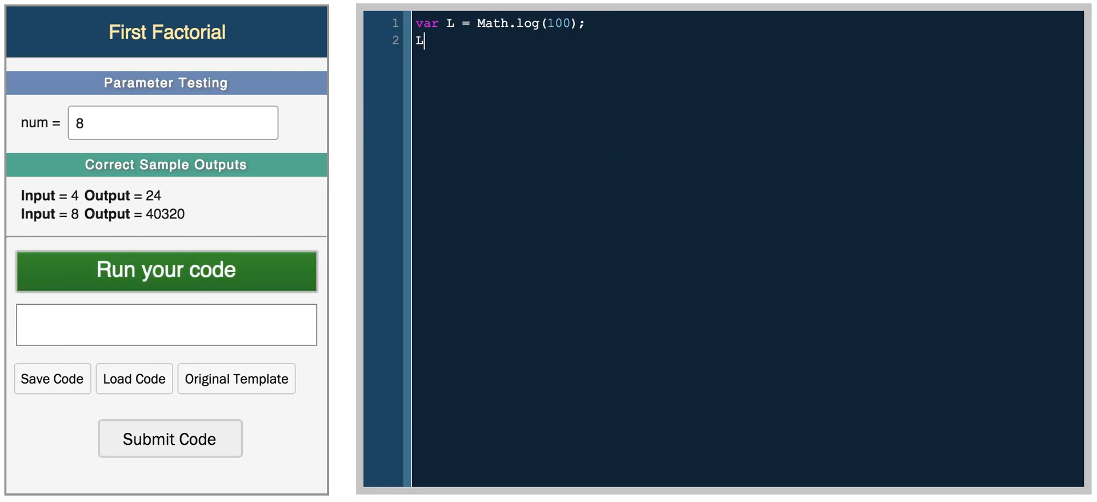
pyautogui.click(165, 269)
pyautogui.write('va')
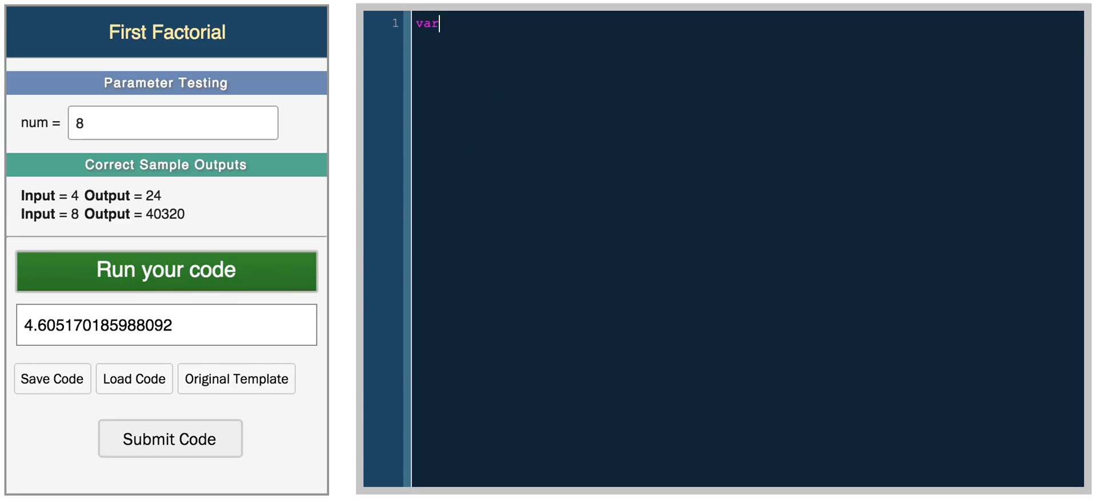
# Write var r = Math.random(); with r, run it, then select the code.
pyautogui.write('r = Math.ran')
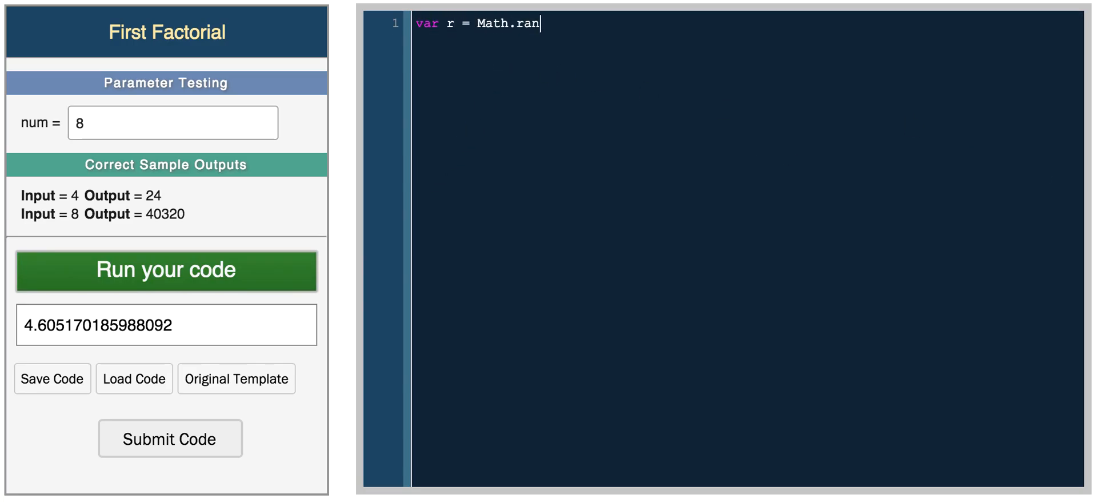
pyautogui.write('dom();')
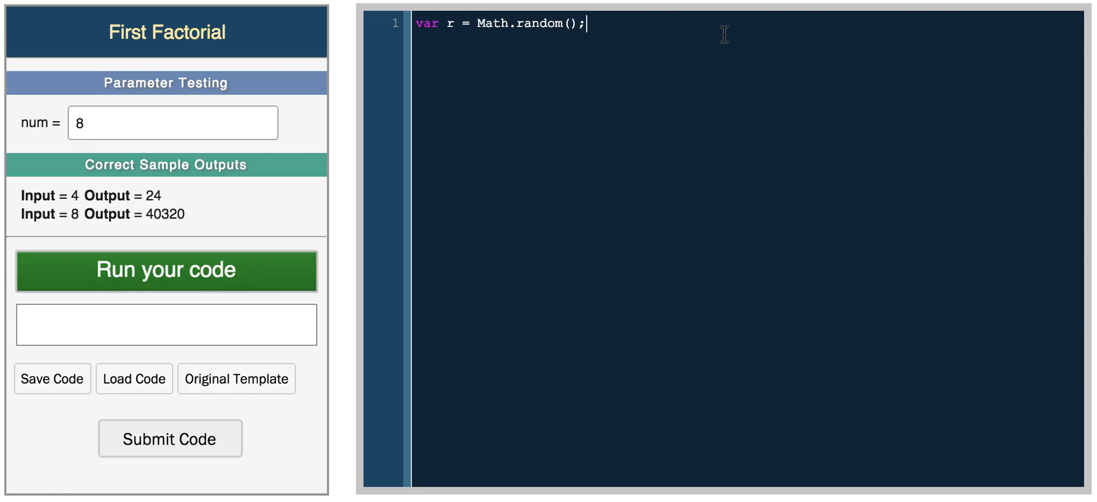
pyautogui.click(166, 269)
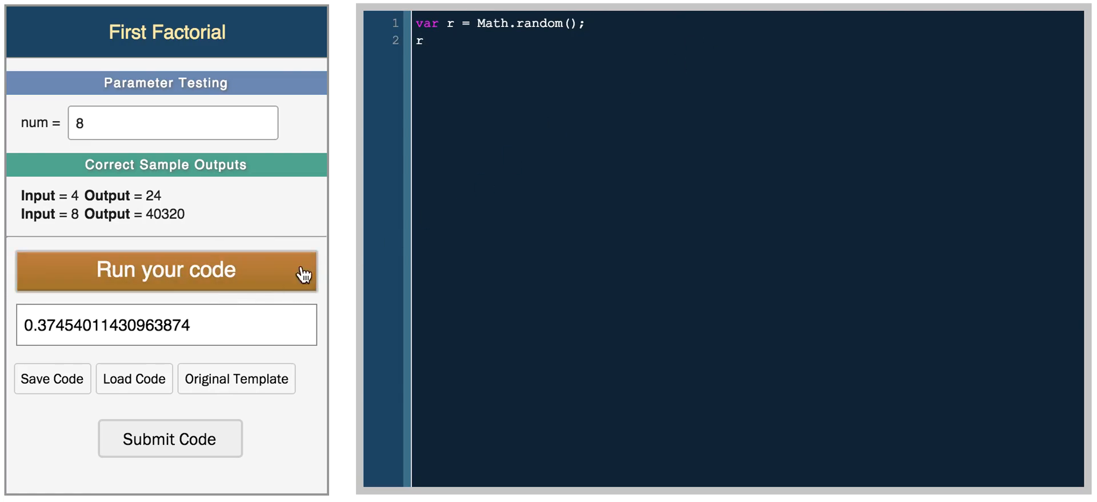
pyautogui.click(166, 269)
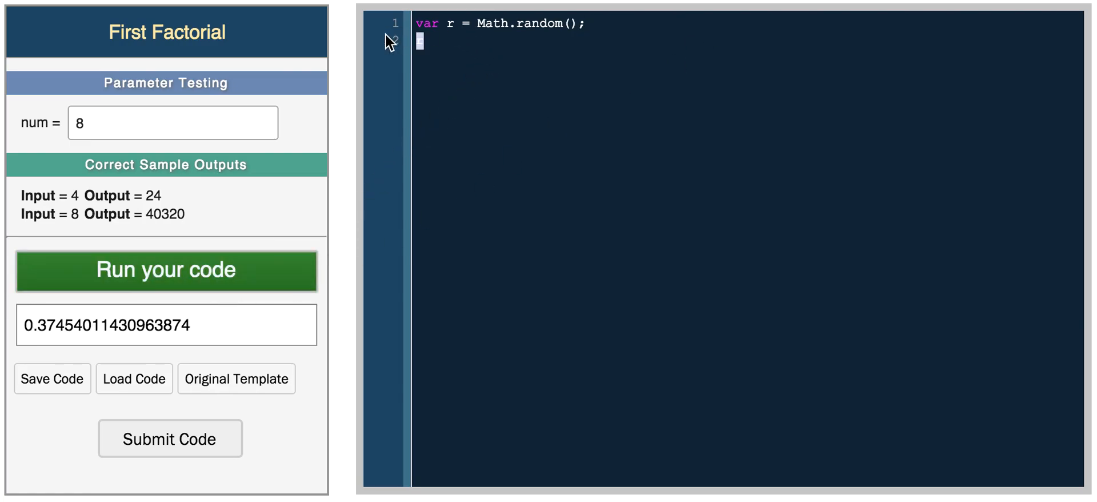
pyautogui.moveTo(945, 164)
pyautogui.write('var')
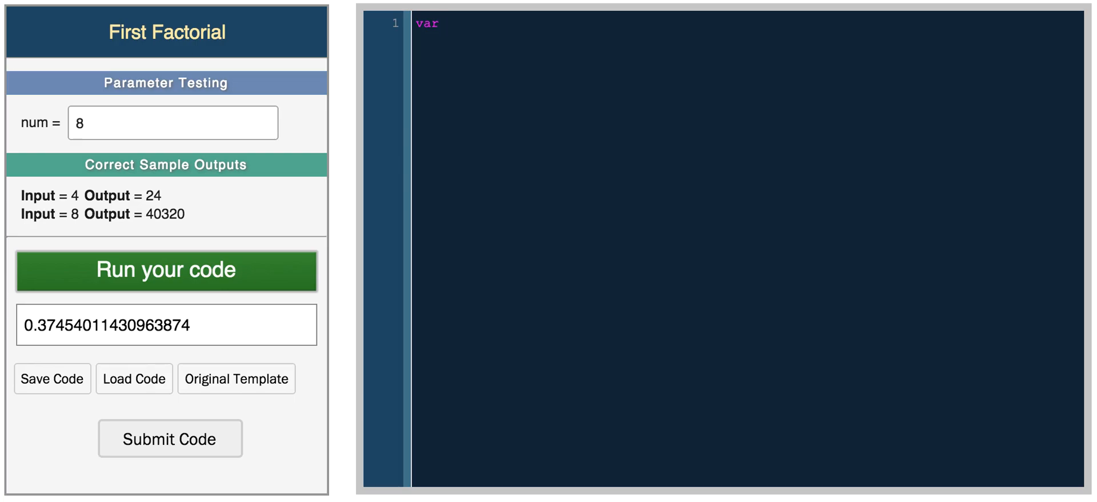
# Write var t = Math.tan(10); with t below and run it, giving 0.6483608274590866.
pyautogui.write('t =')
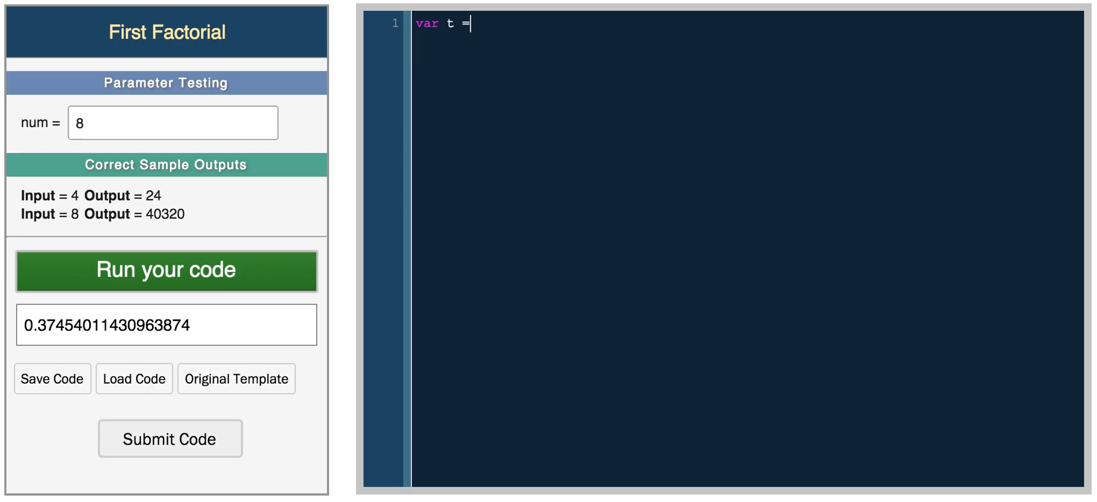
pyautogui.write('Math.tan()')
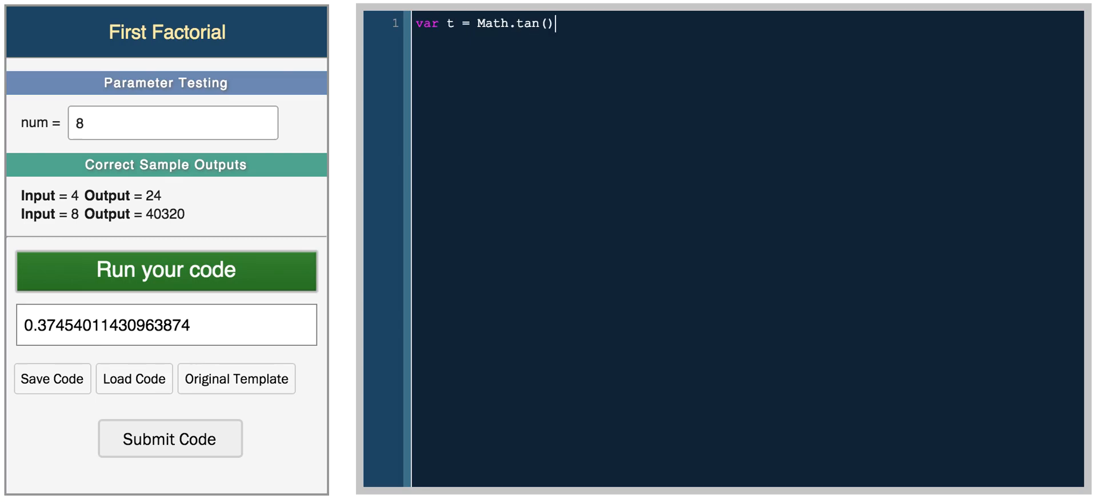
pyautogui.write(';')
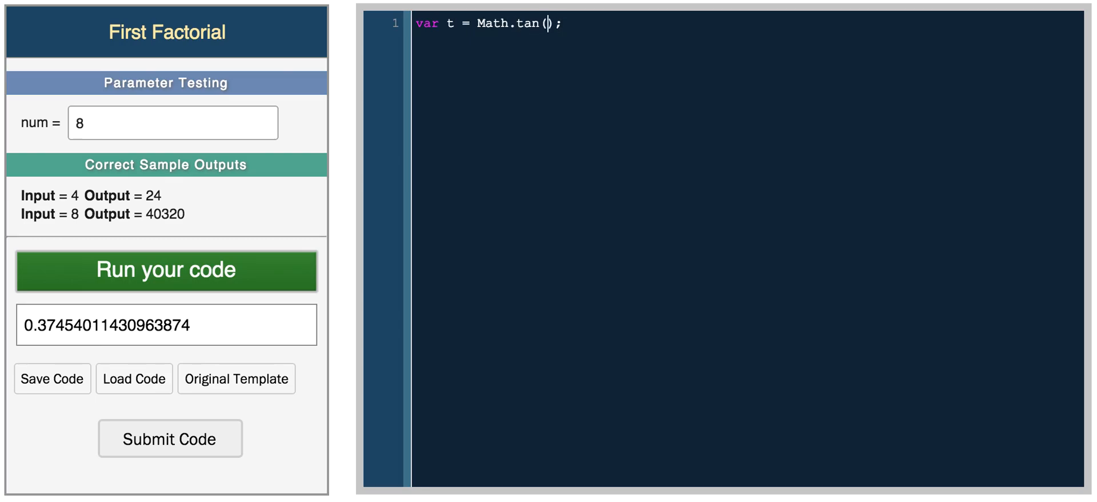
pyautogui.write('10')
pyautogui.write('t')
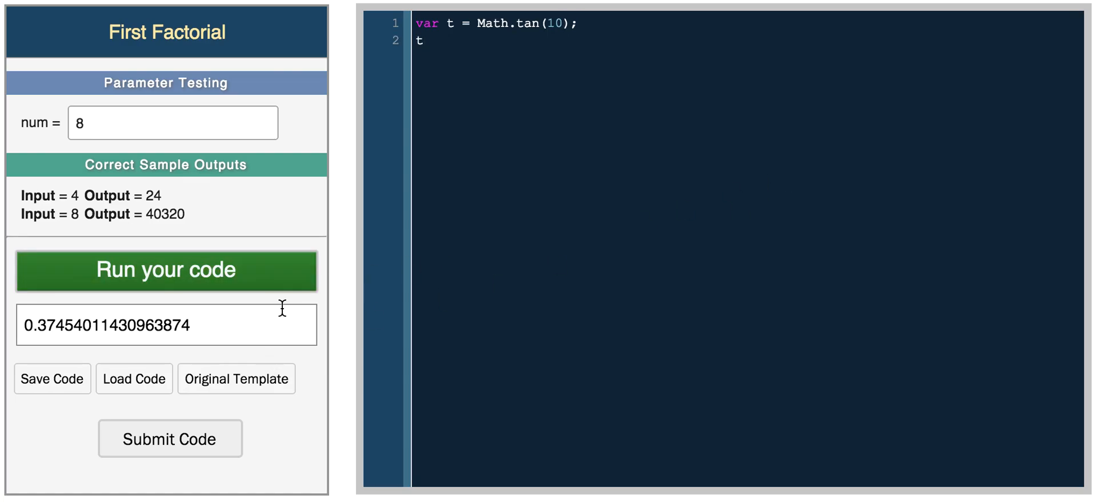
pyautogui.click(165, 269)
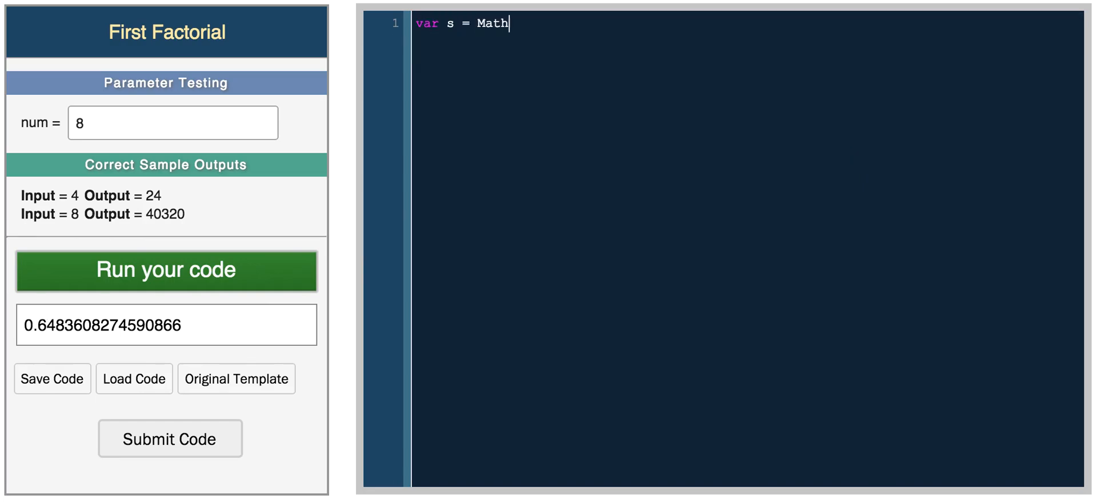
# Type var s = Math.sqrt(); on the new line, leaving the parentheses empty.
pyautogui.write('.sqrt();')
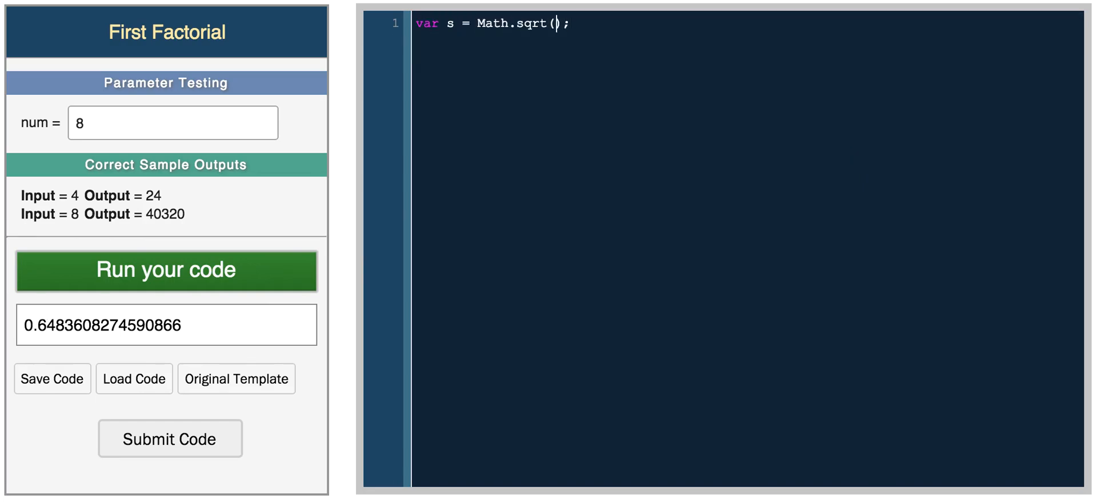